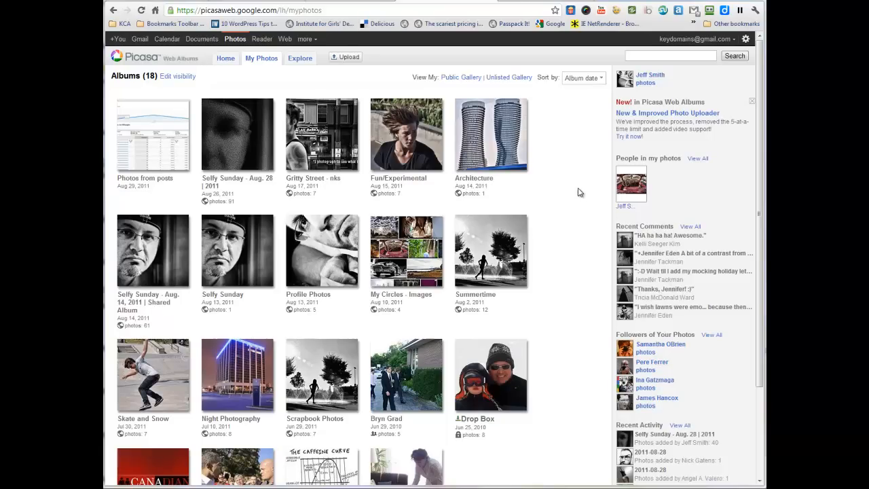
mouse_move(573, 187)
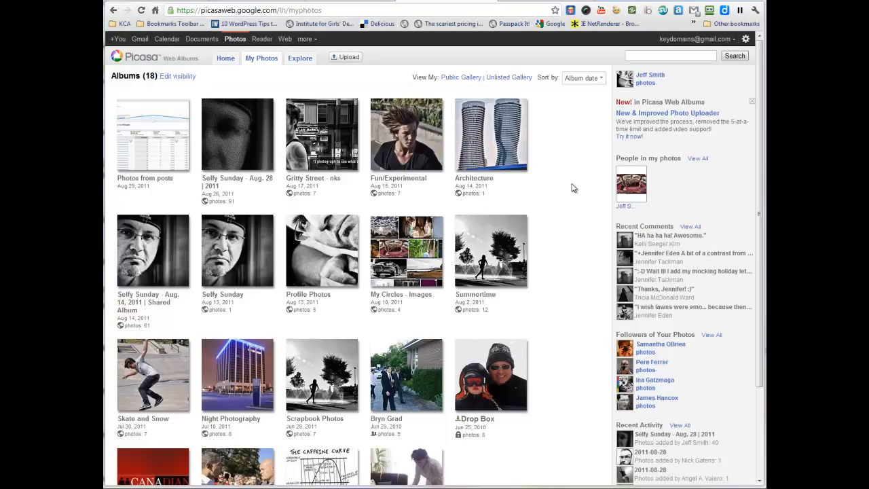
mouse_move(302, 212)
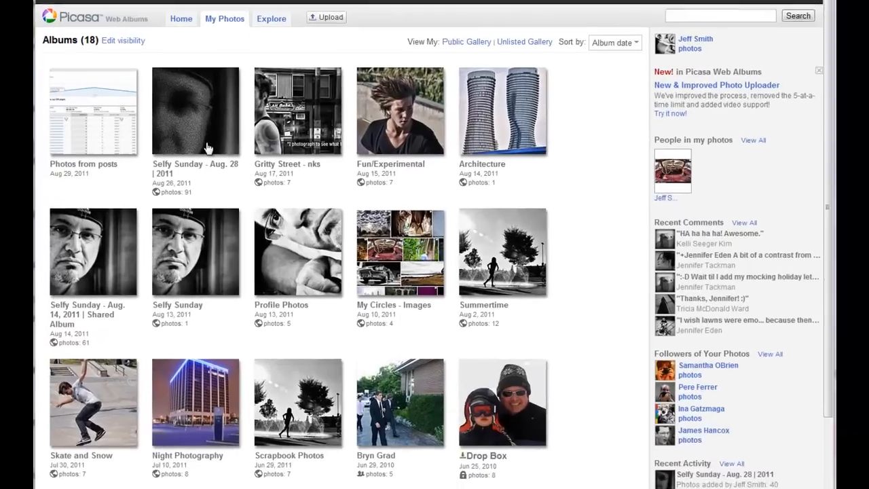
- Open the Selfy Sunday - Aug. 28 | 2011 album and scroll through its page and back up
scroll(down, 3)
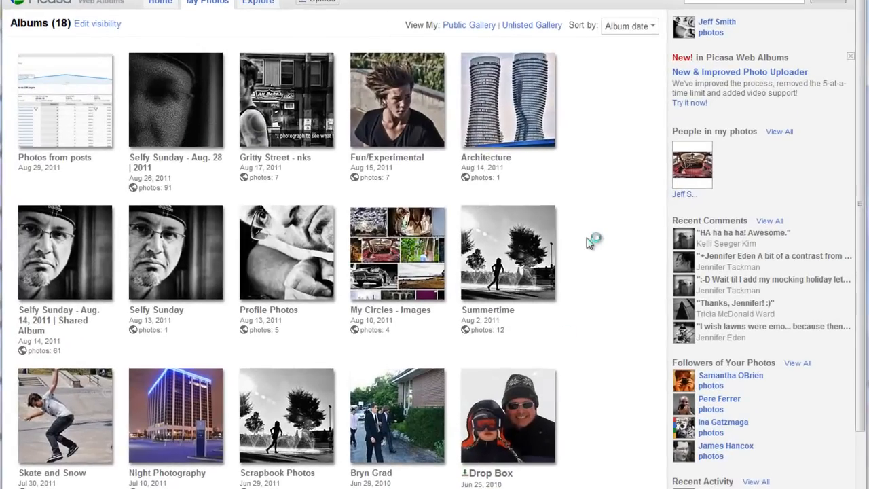
mouse_move(595, 231)
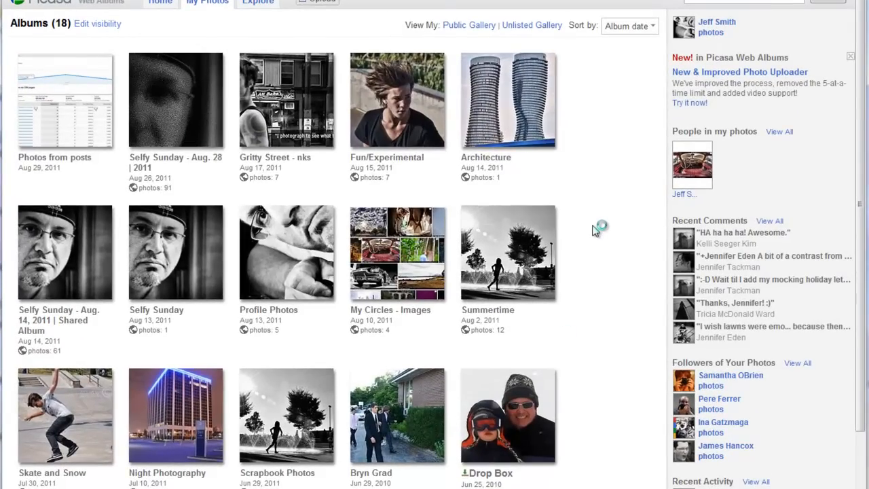
click(175, 100)
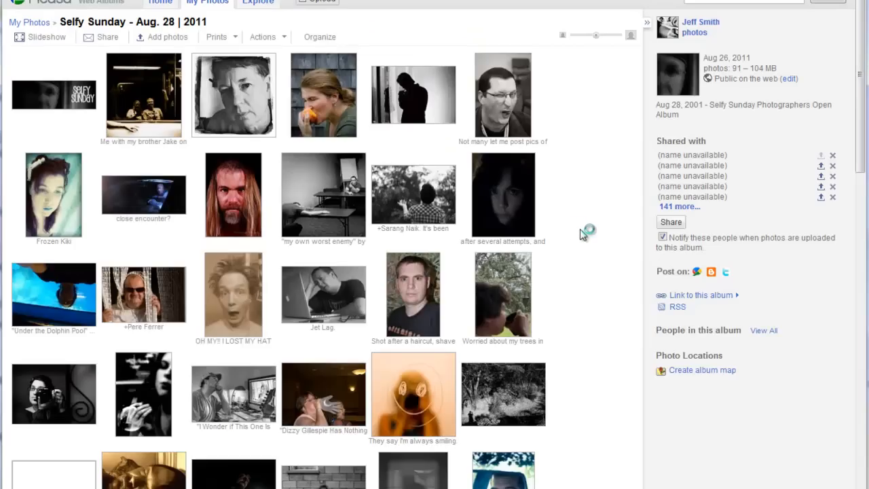
click(763, 330)
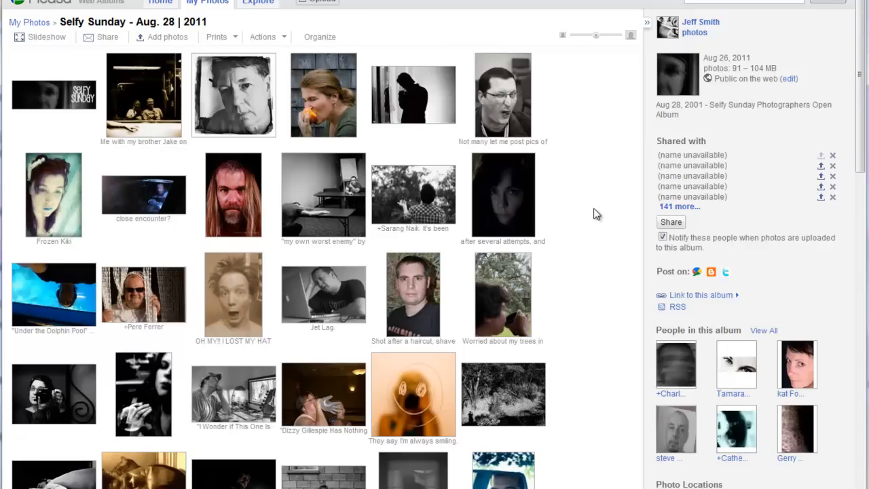
mouse_move(595, 271)
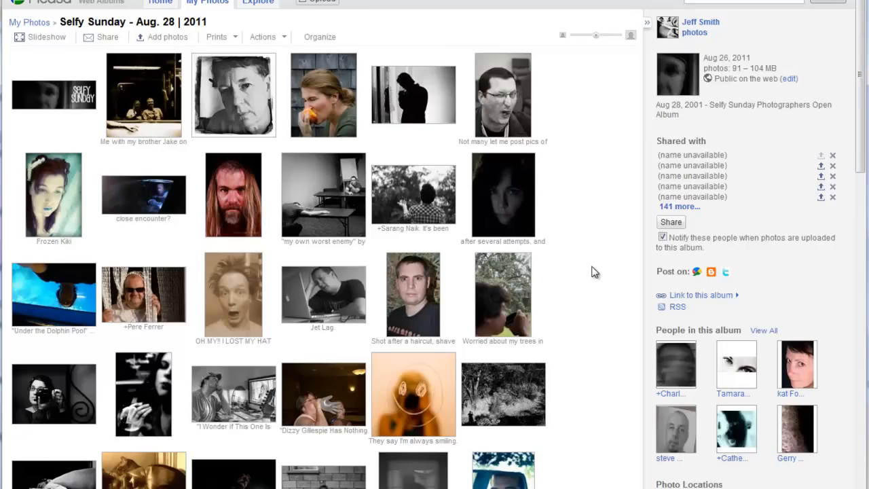
scroll(down, 3)
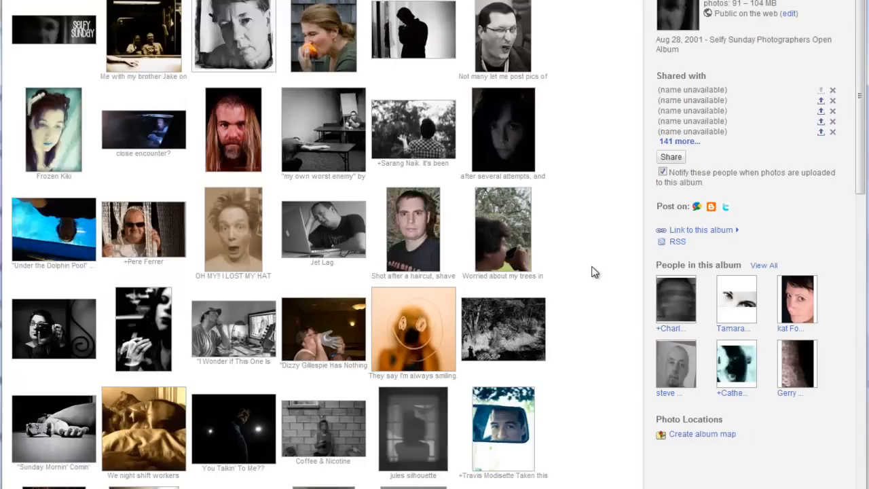
scroll(down, 3)
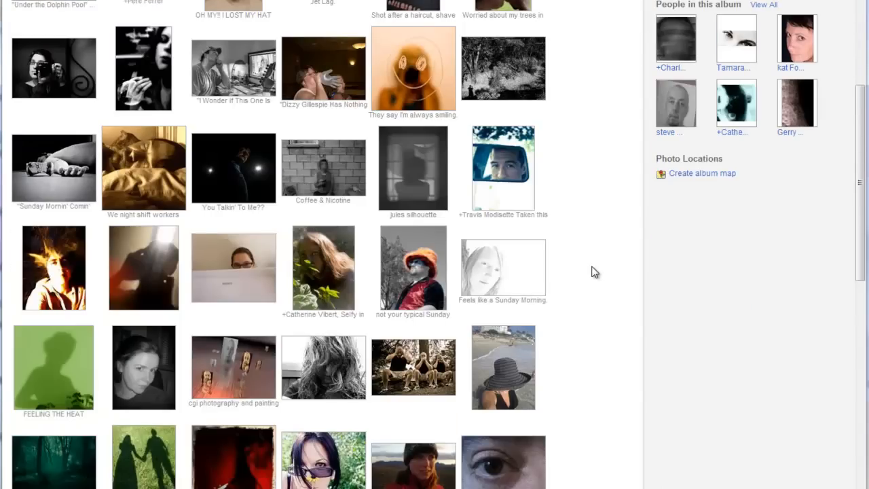
scroll(down, 3)
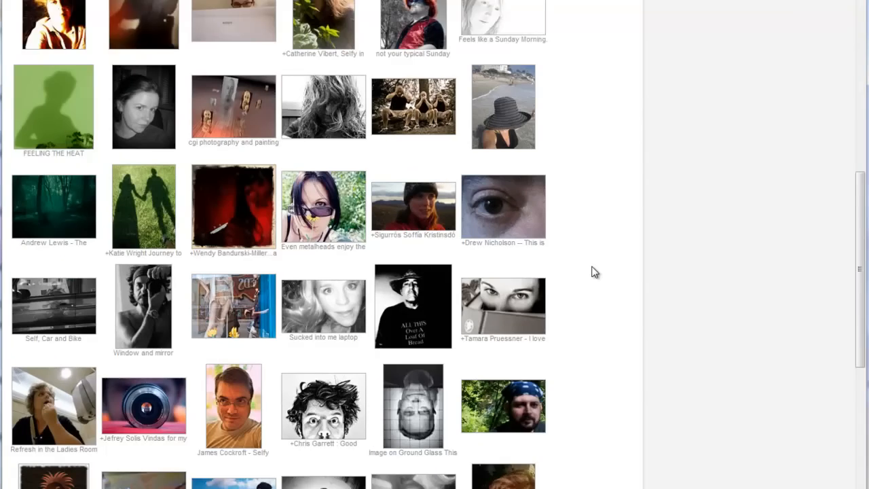
scroll(down, 3)
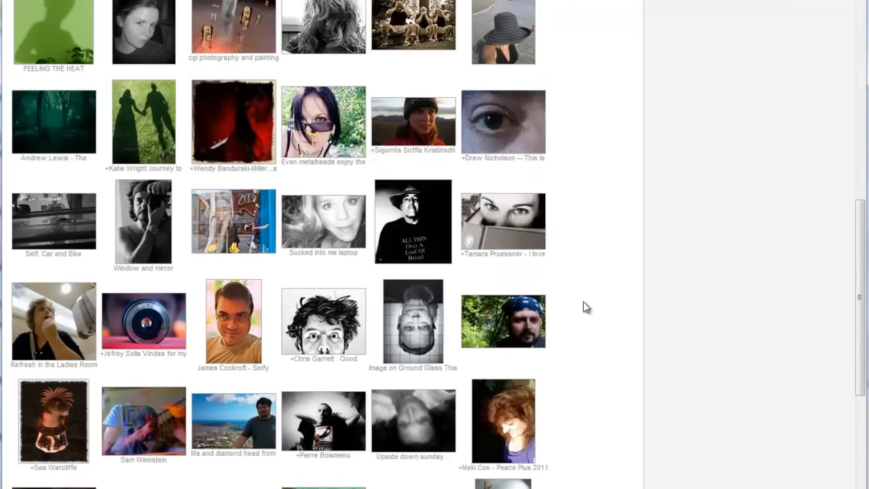
scroll(down, 3)
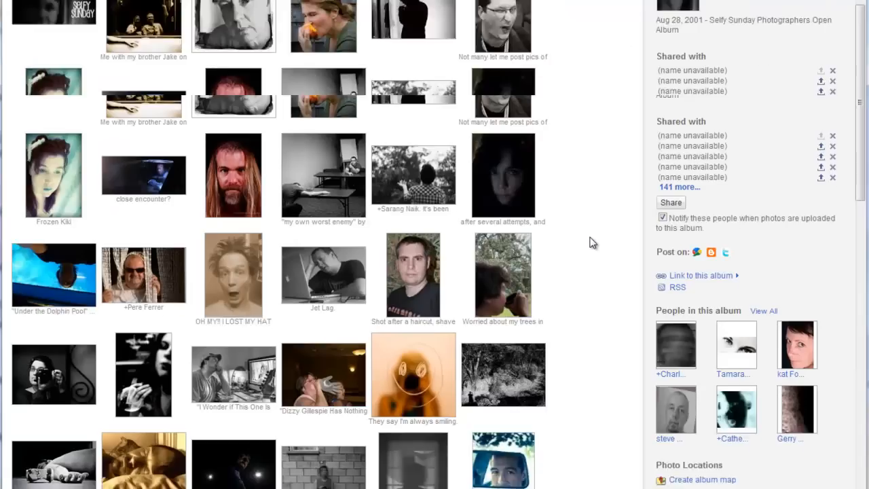
scroll(up, 3)
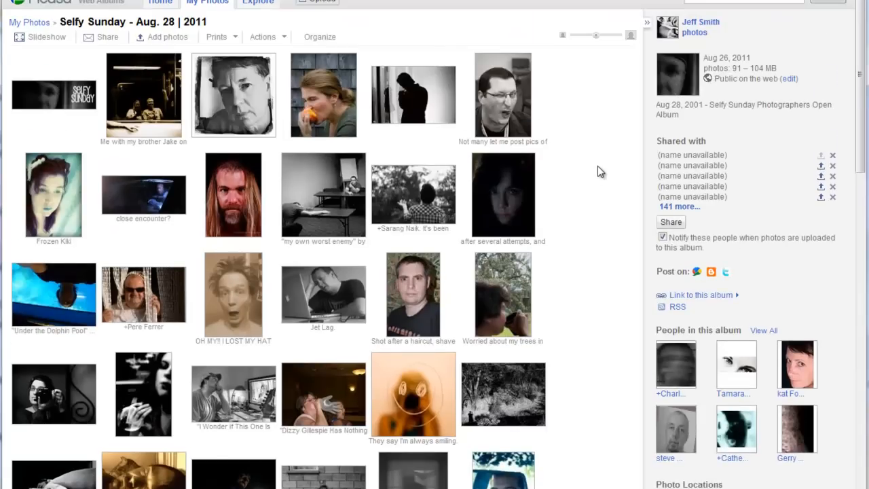
mouse_move(546, 65)
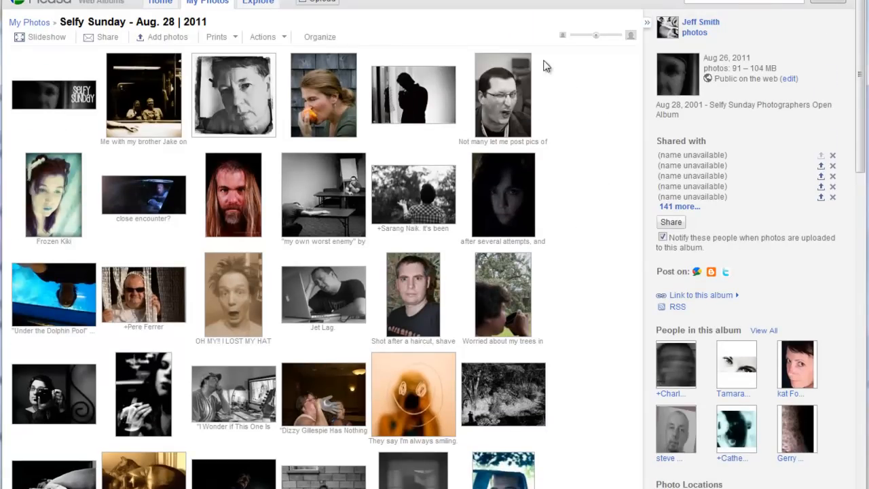
mouse_move(579, 291)
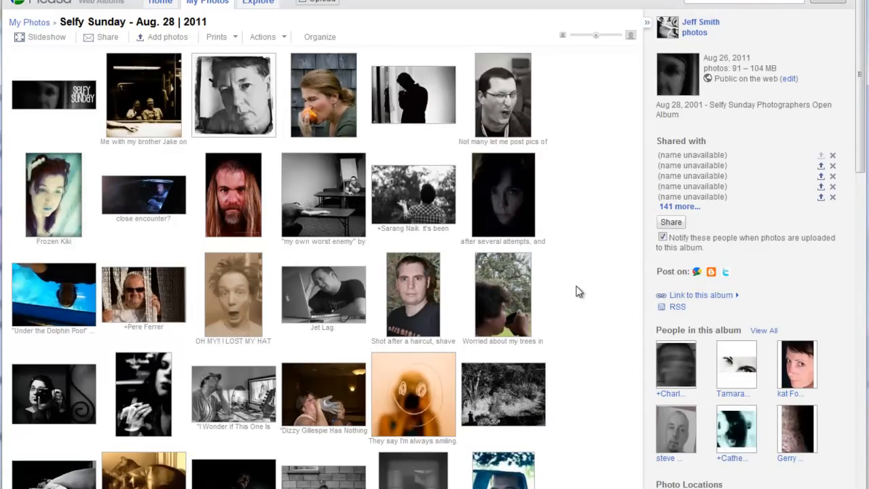
mouse_move(684, 206)
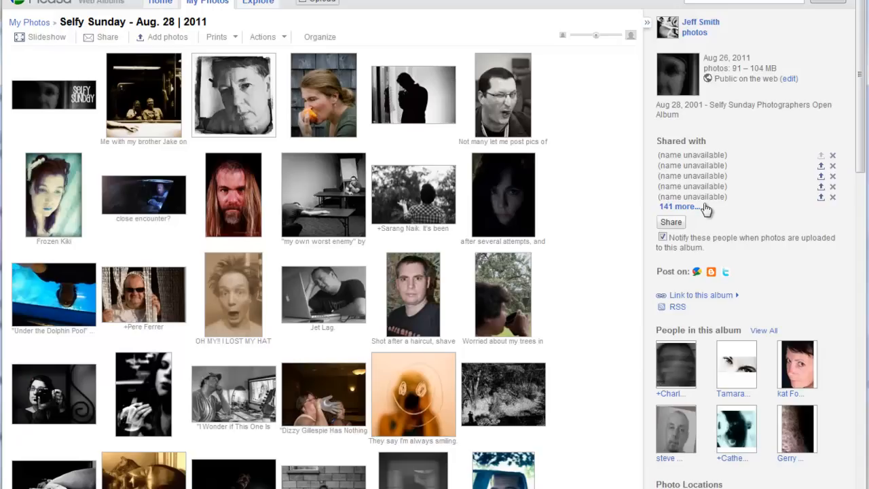
mouse_move(706, 209)
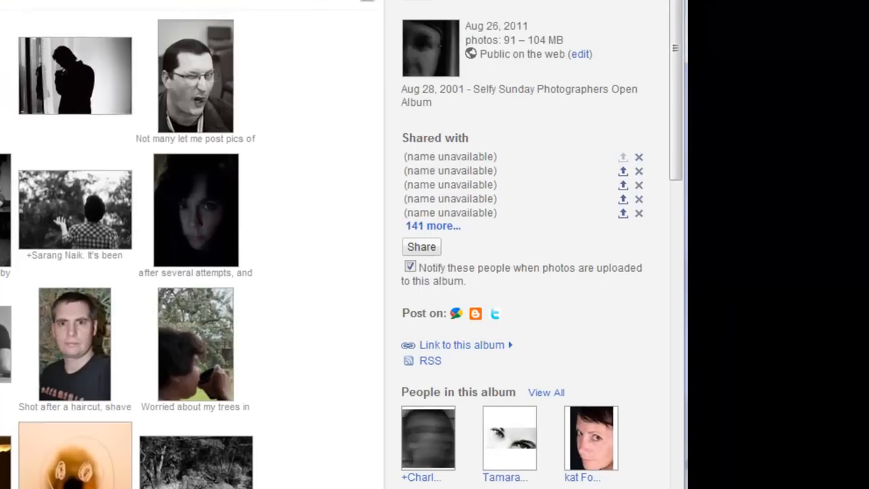
scroll(up, 3)
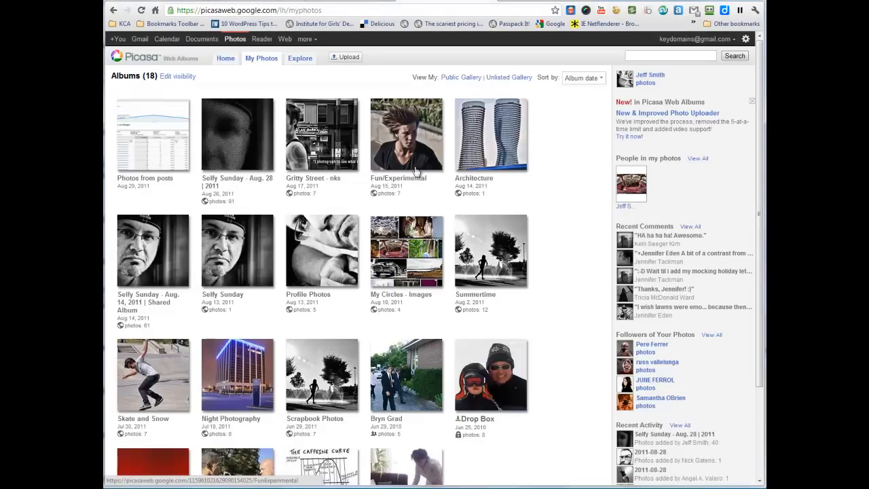
- After a look at Fun/Experimental, reopen Selfy Sunday, expand '141 more...' and scroll the full sharing list
click(406, 134)
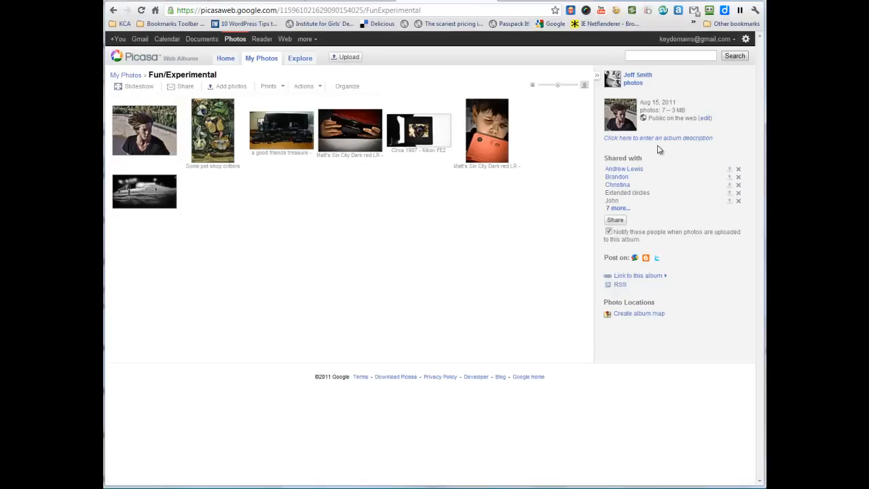
mouse_move(644, 194)
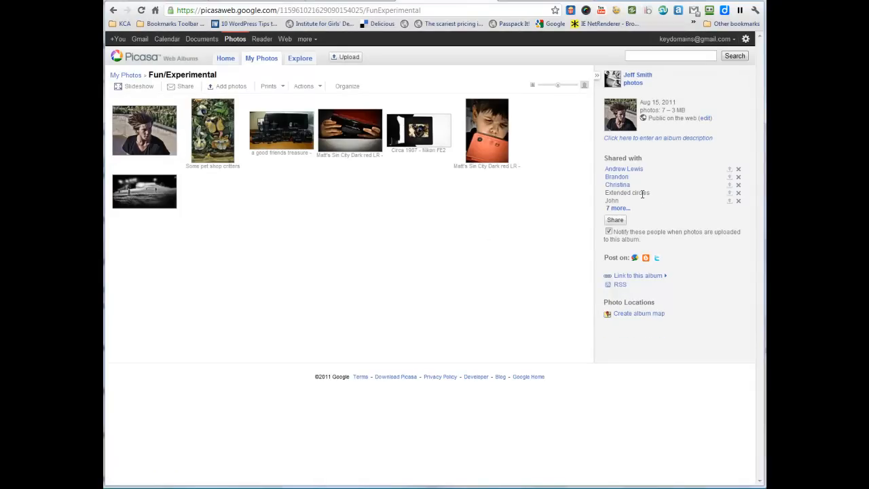
mouse_move(631, 189)
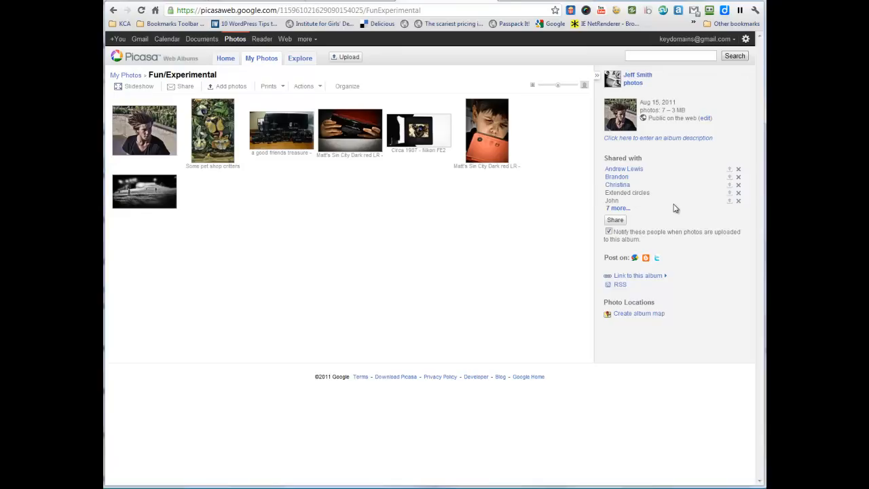
mouse_move(321, 149)
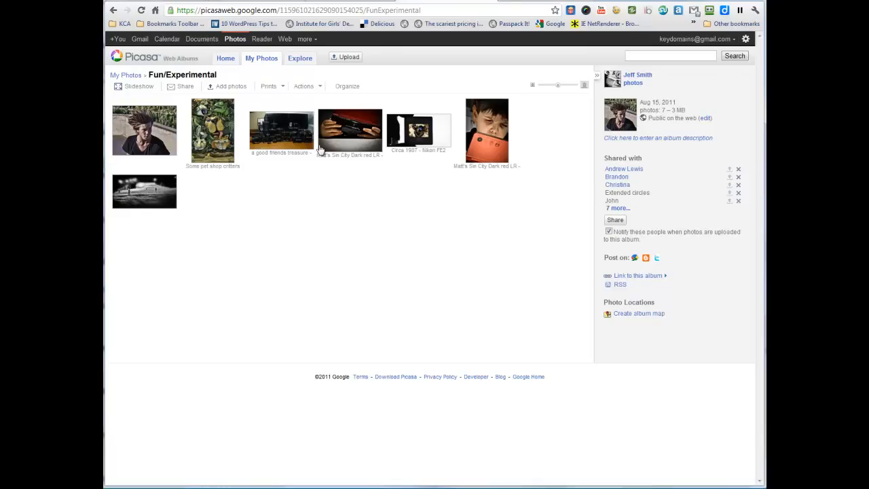
click(260, 57)
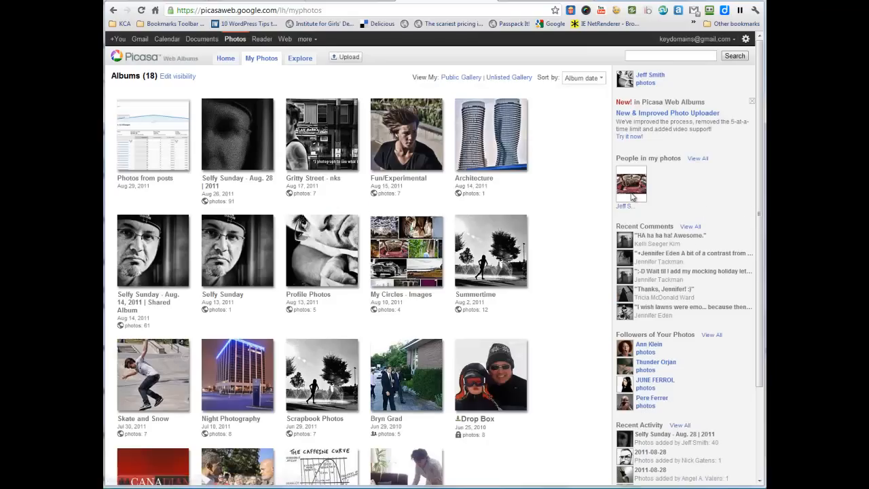
click(237, 134)
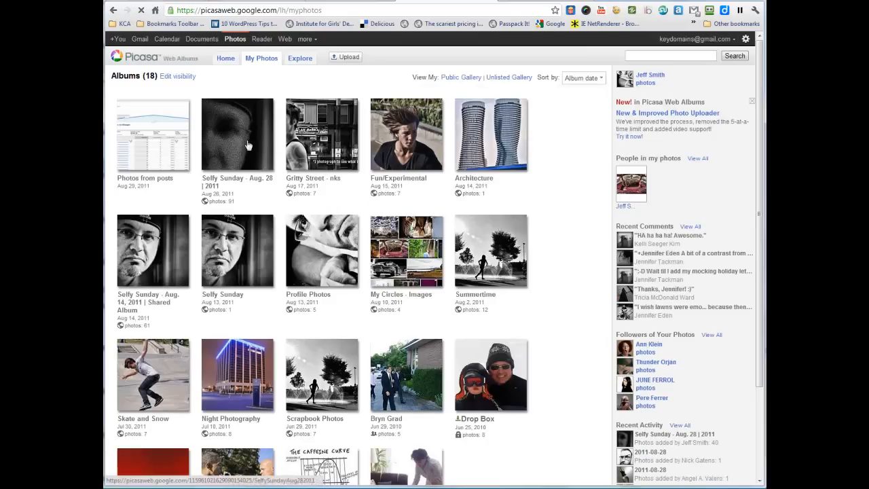
click(237, 134)
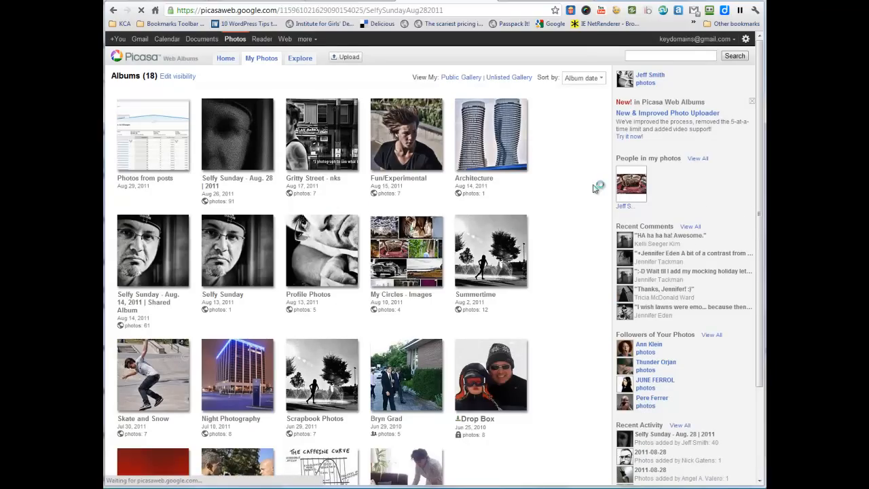
click(237, 134)
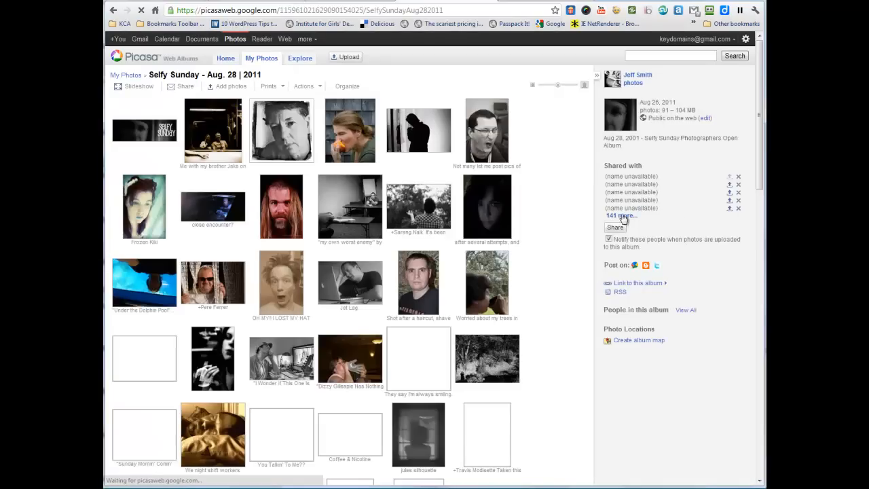
click(616, 214)
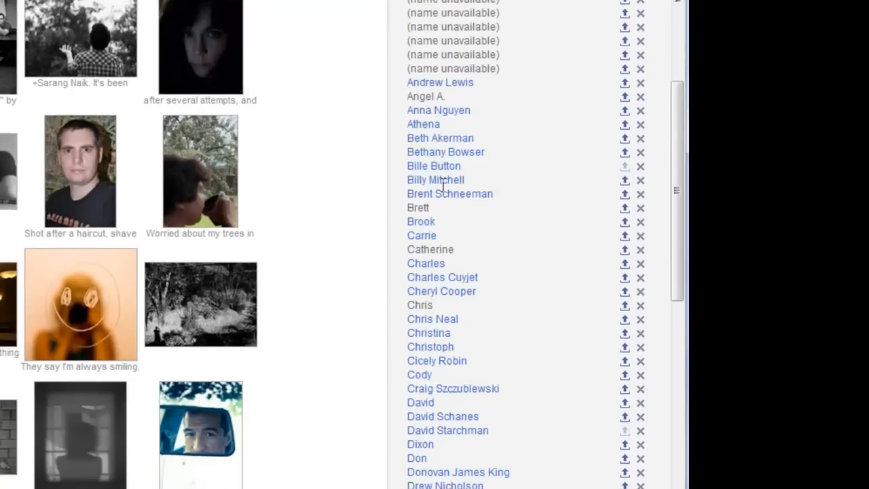
scroll(down, 3)
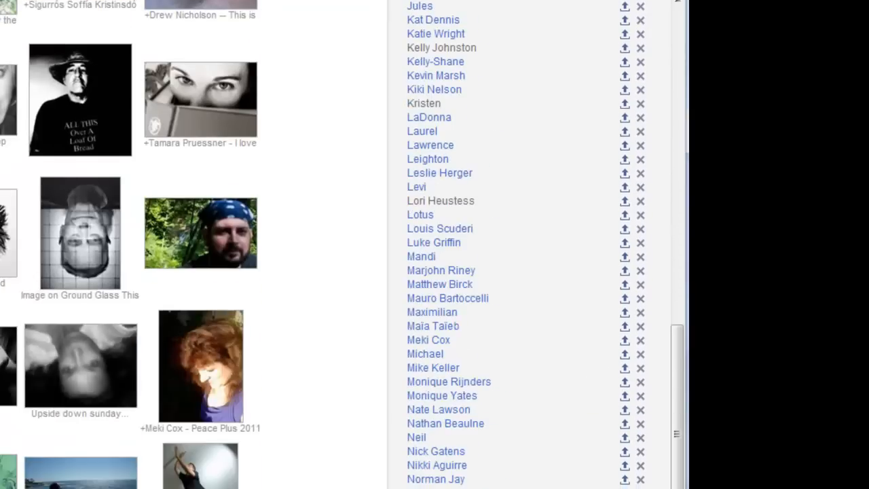
scroll(down, 3)
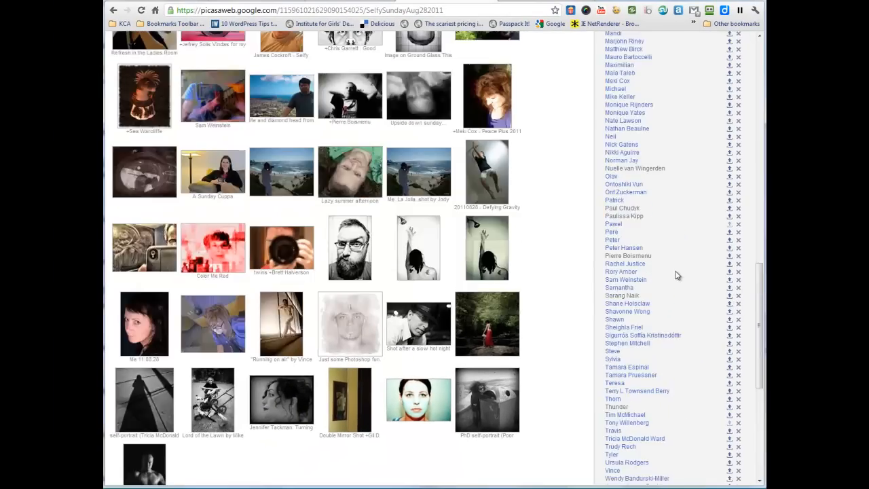
scroll(down, 3)
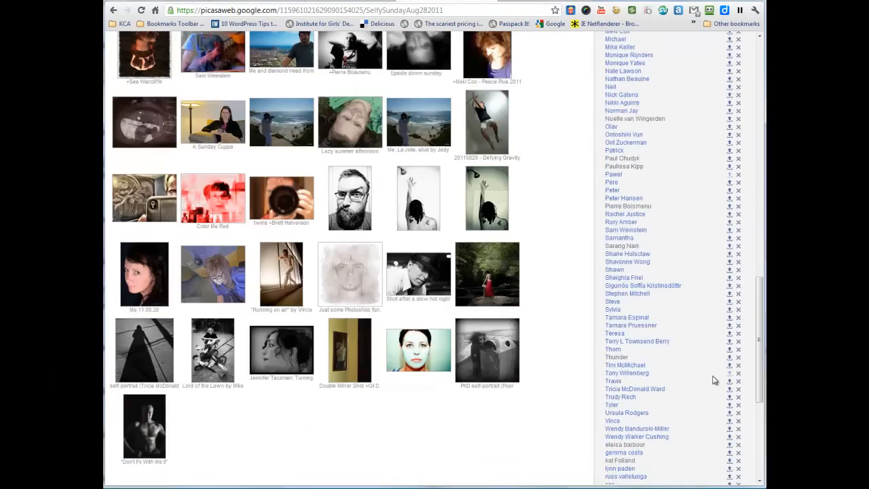
scroll(down, 3)
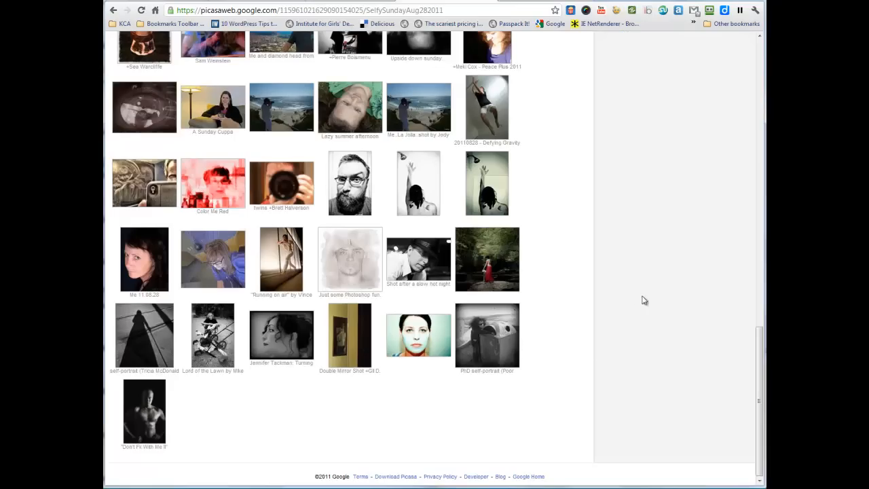
- Scroll back to the top so Shared with shows five names plus 141 more and the notify checkbox
scroll(up, 3)
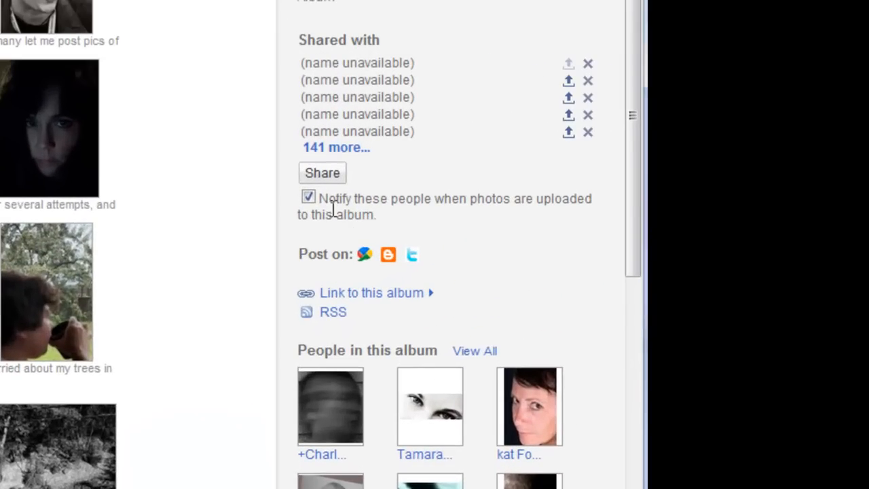
mouse_move(550, 207)
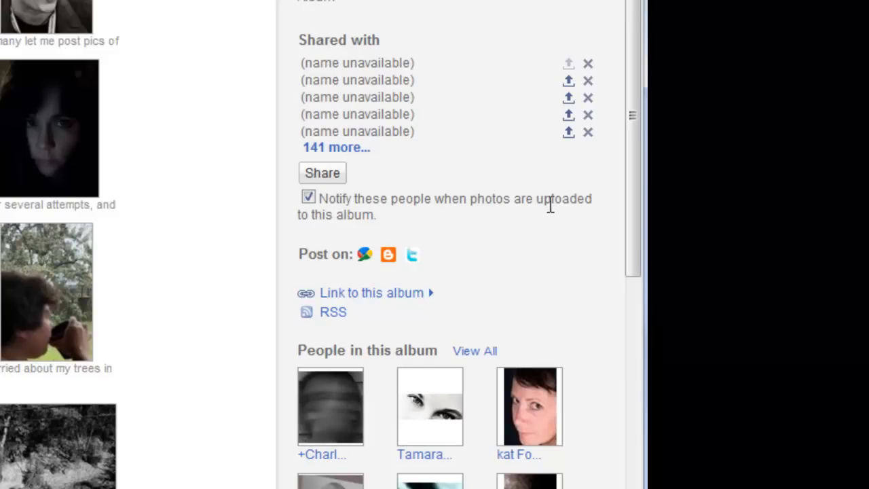
mouse_move(294, 222)
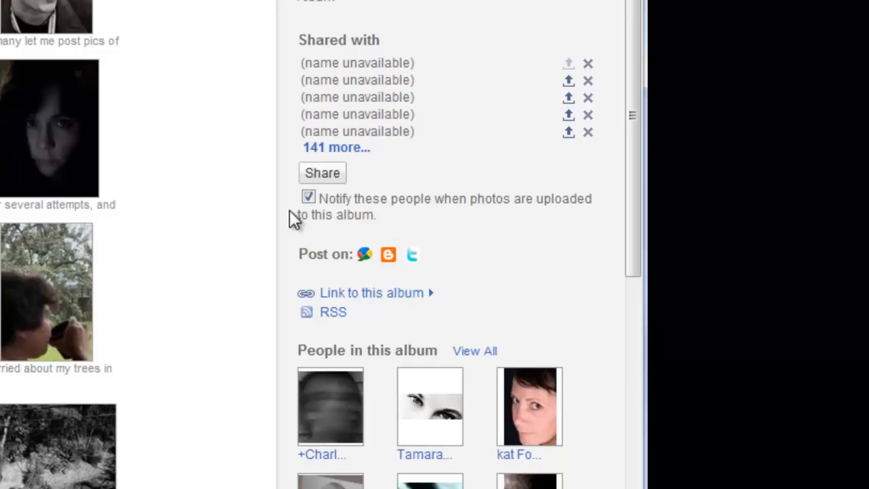
mouse_move(323, 238)
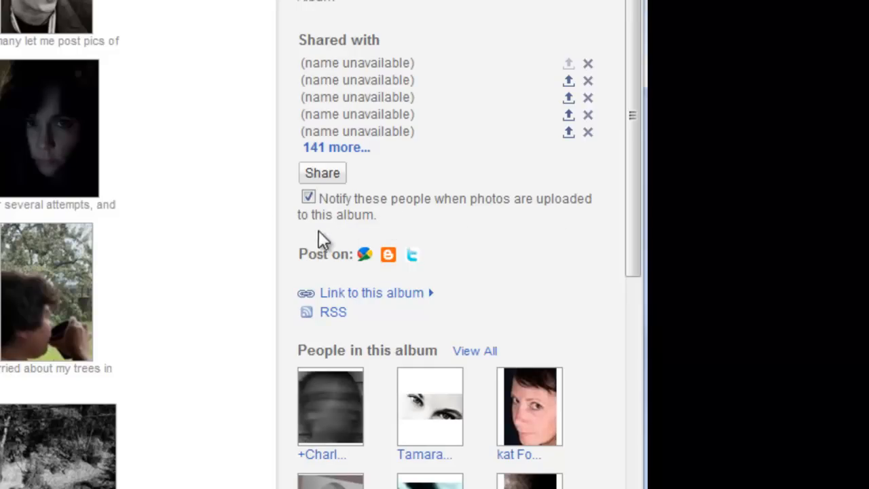
scroll(up, 3)
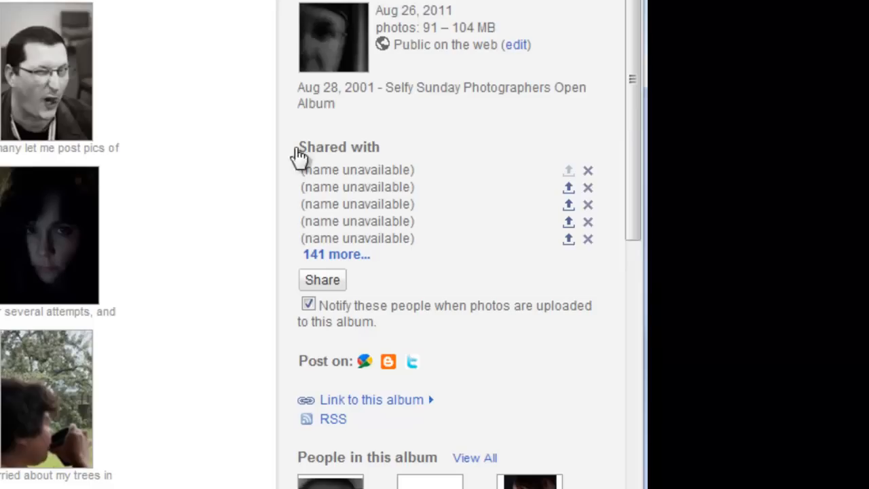
mouse_move(228, 286)
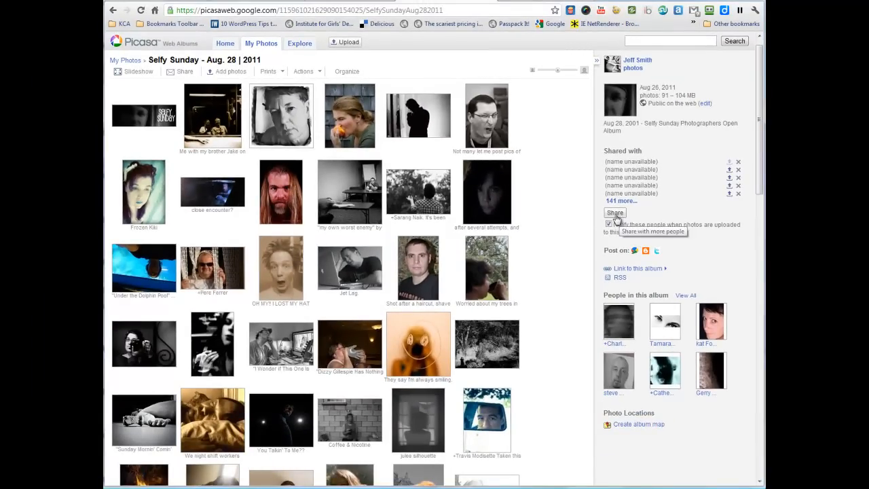
- Share the album with the Need to Digest Later circle using the message 'Album Share Test'
click(613, 212)
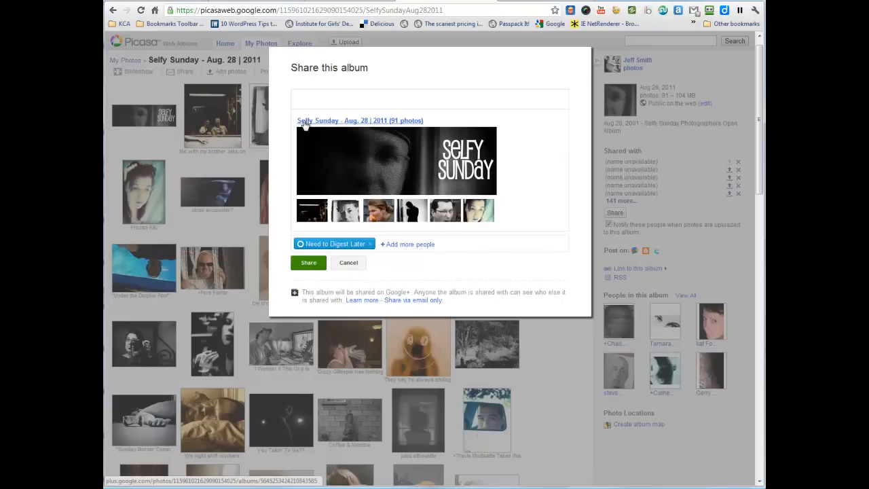
mouse_move(473, 185)
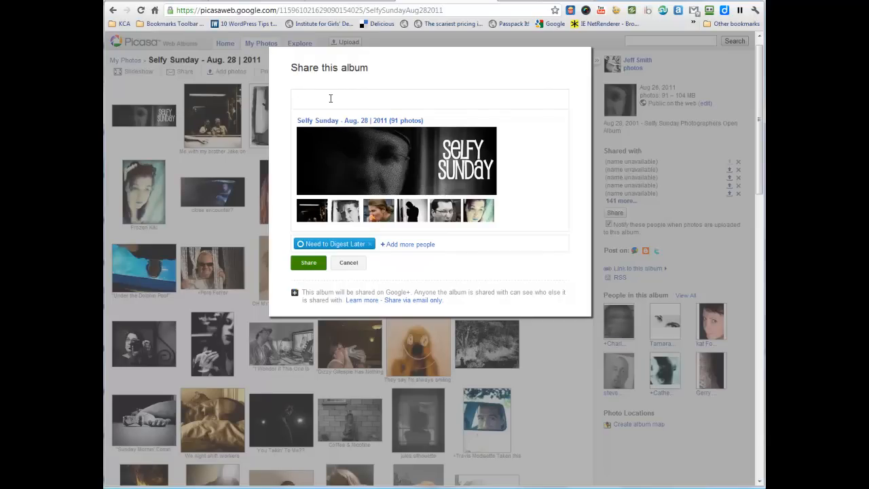
text(Album:)
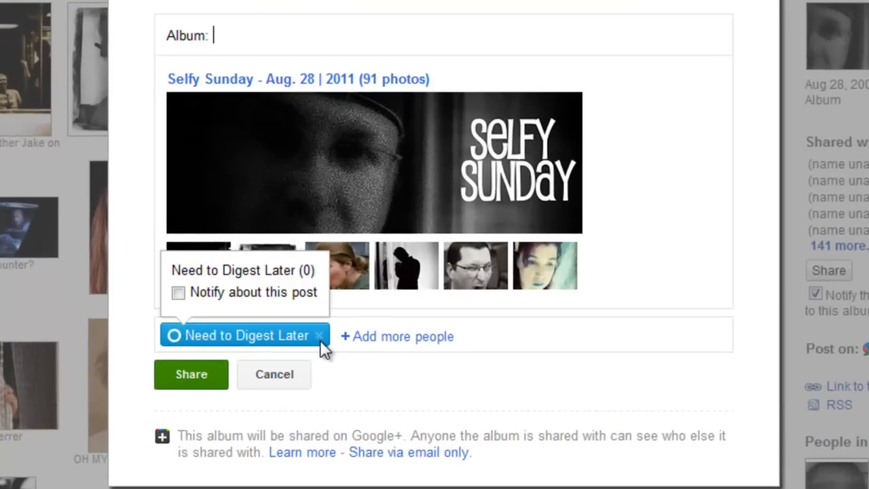
mouse_move(239, 342)
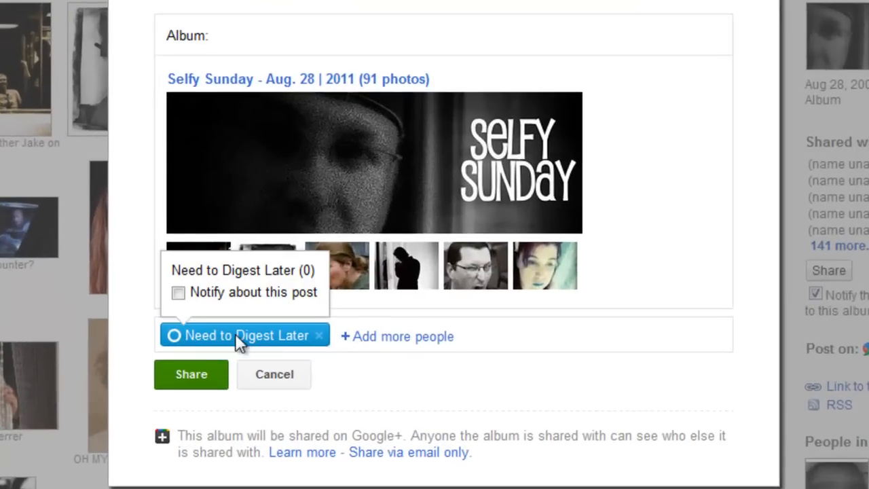
mouse_move(271, 345)
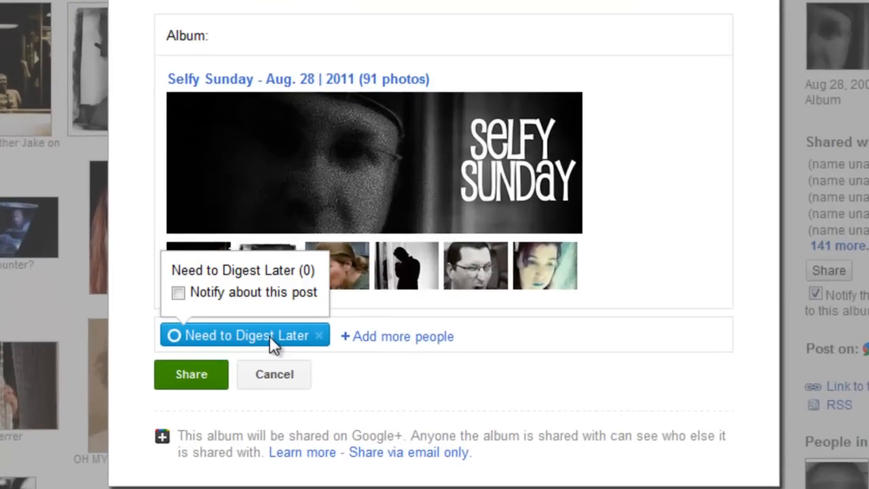
mouse_move(291, 343)
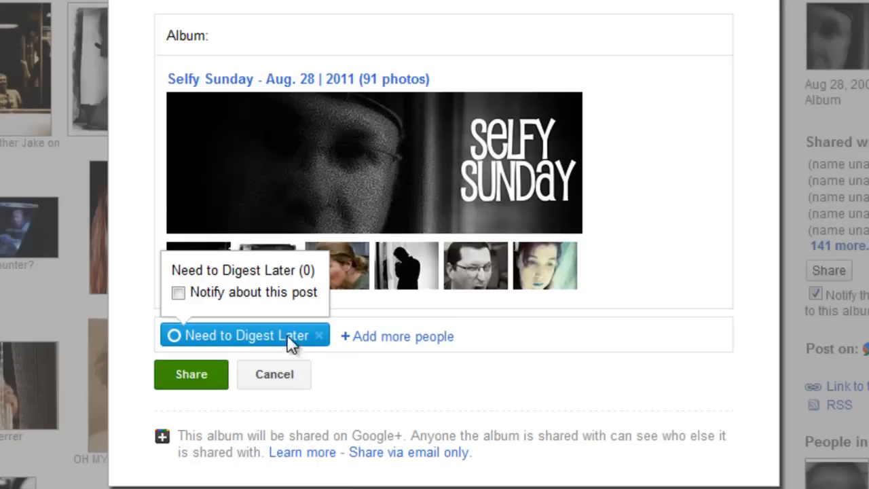
mouse_move(319, 347)
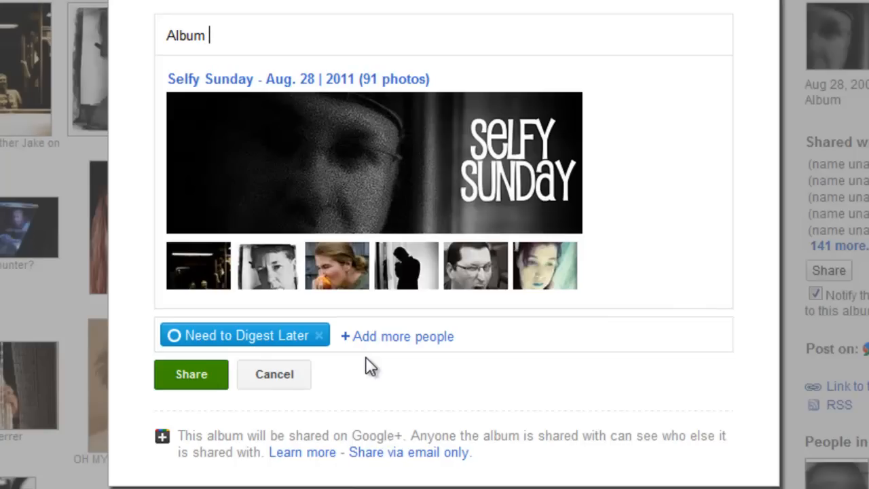
text(Share Test)
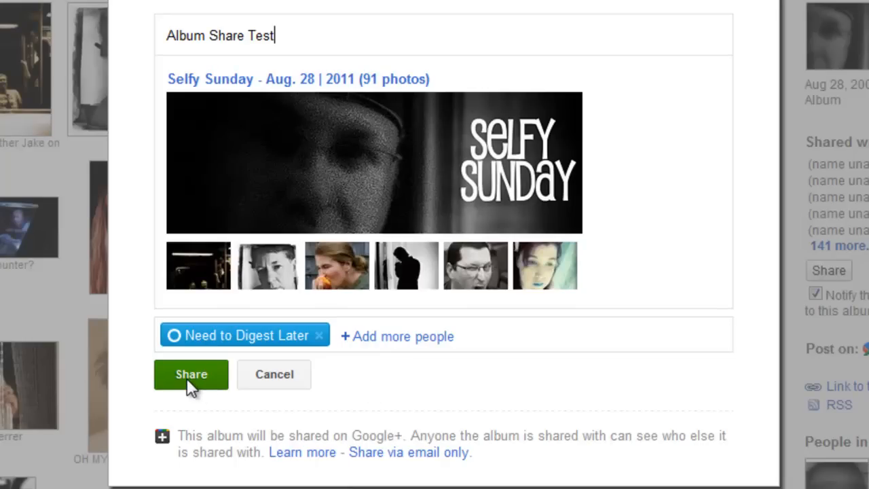
click(190, 374)
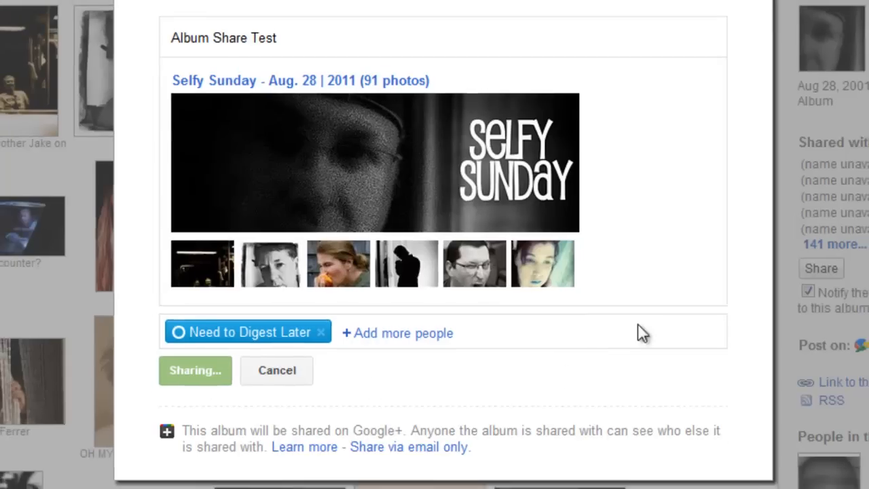
click(196, 369)
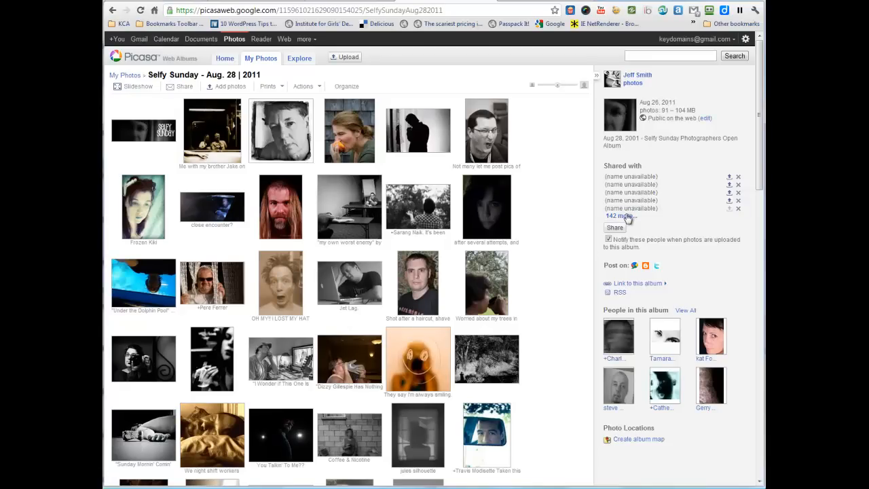
mouse_move(570, 201)
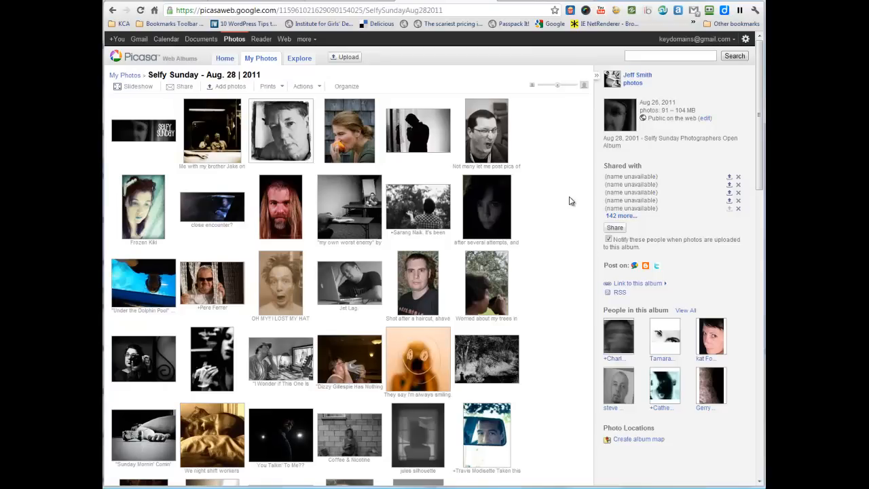
mouse_move(747, 177)
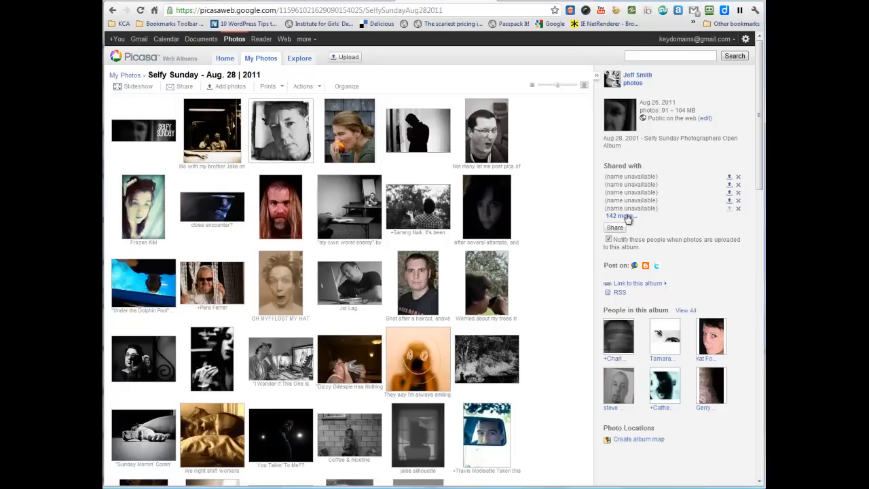
mouse_move(619, 216)
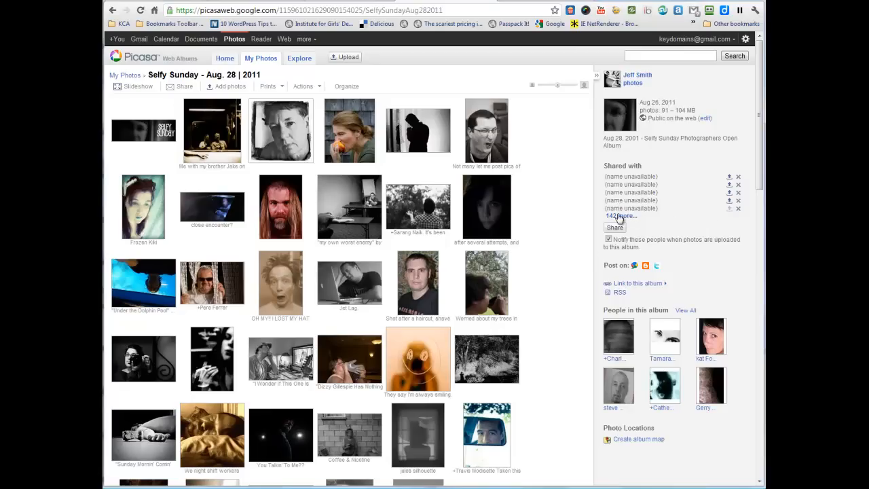
click(619, 216)
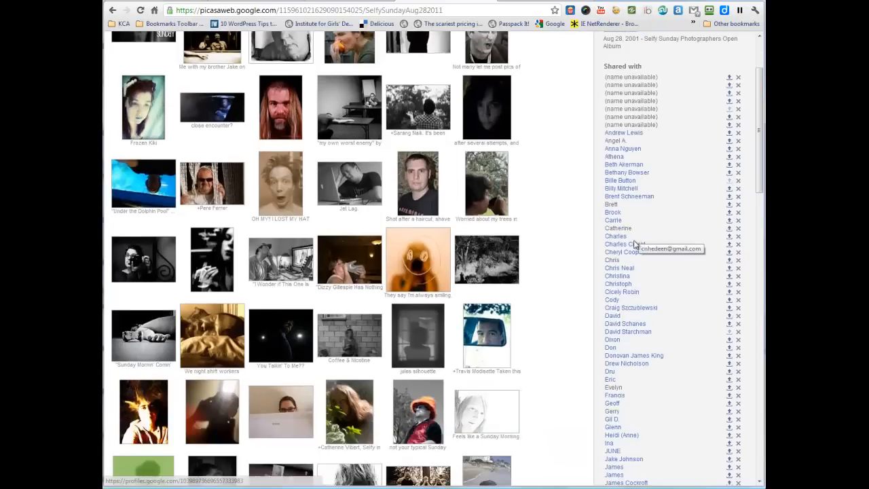
scroll(down, 3)
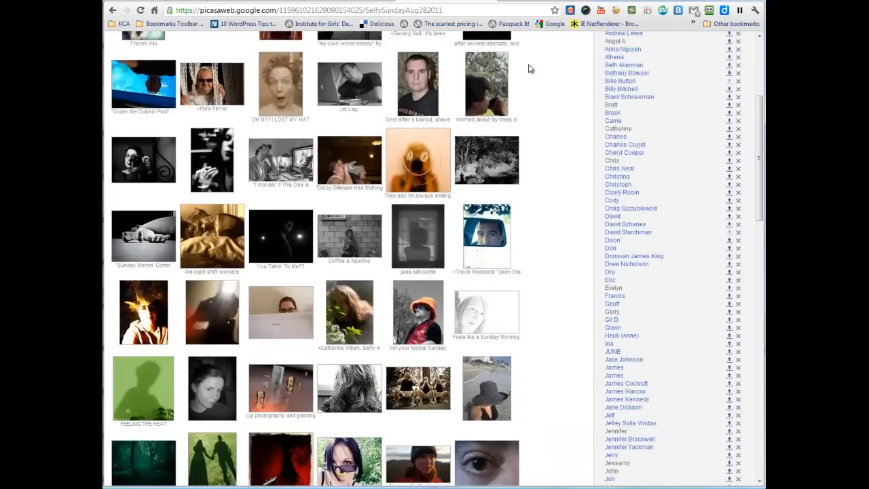
mouse_move(658, 81)
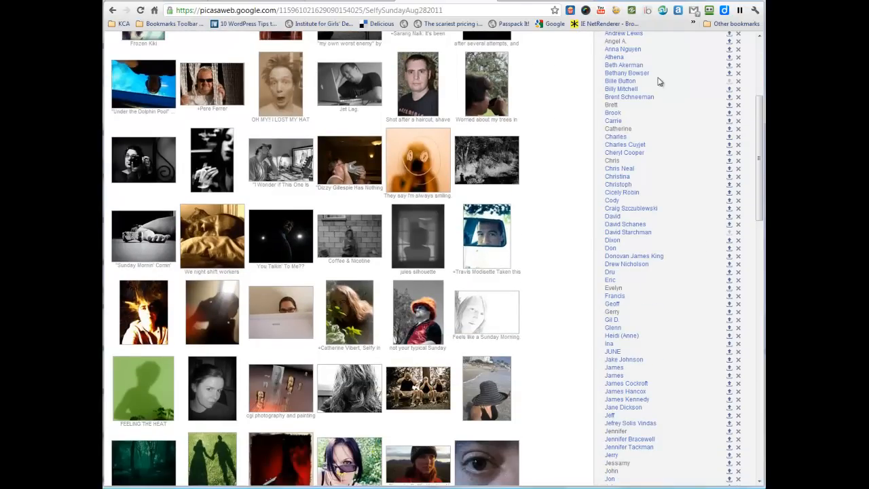
scroll(down, 3)
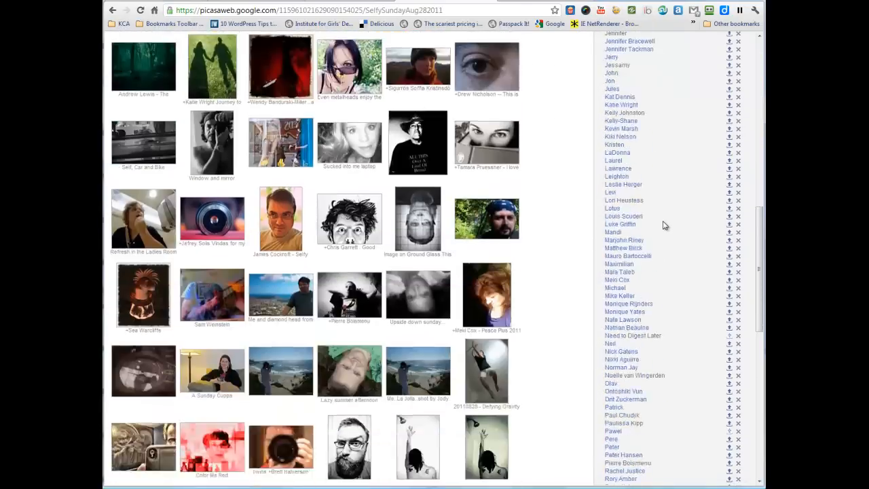
scroll(down, 3)
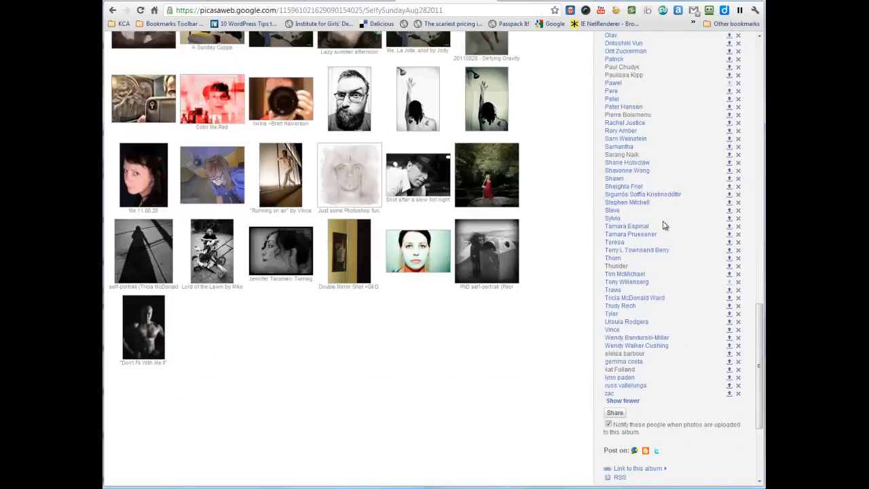
scroll(up, 3)
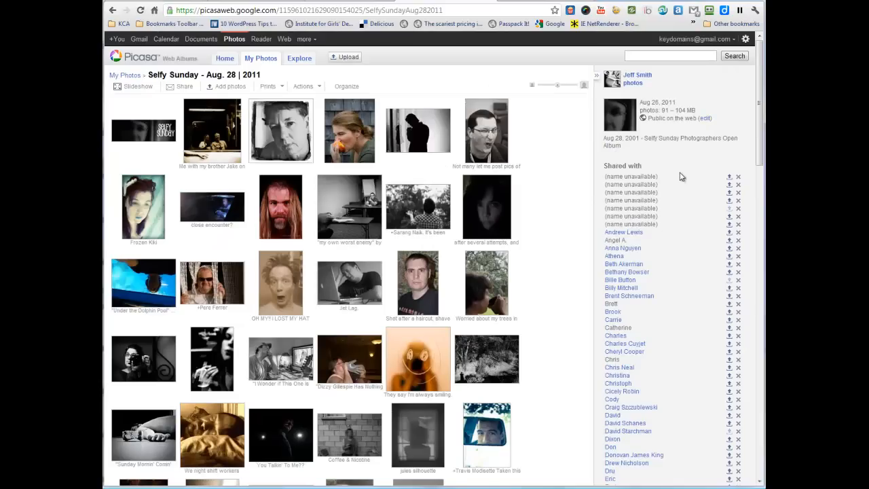
scroll(down, 3)
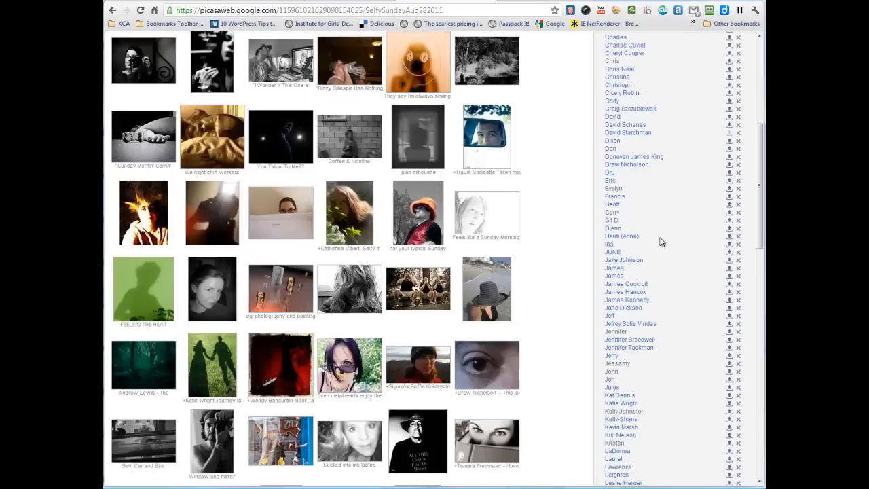
scroll(up, 3)
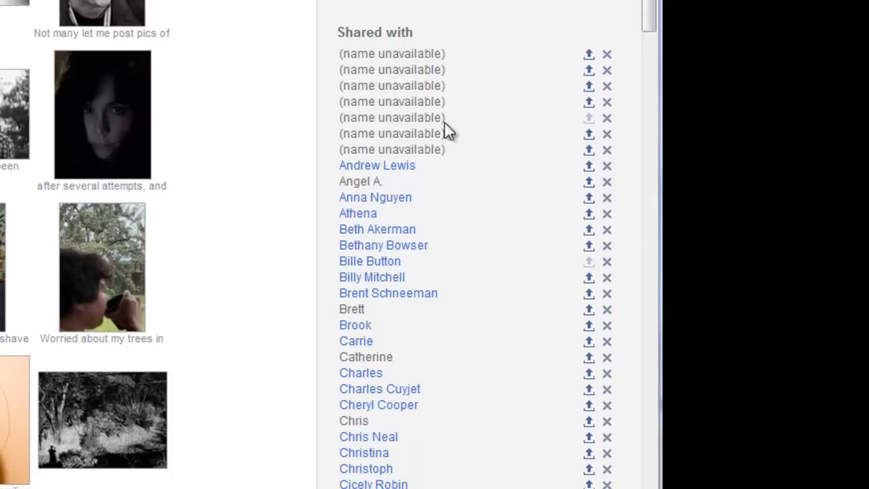
mouse_move(473, 67)
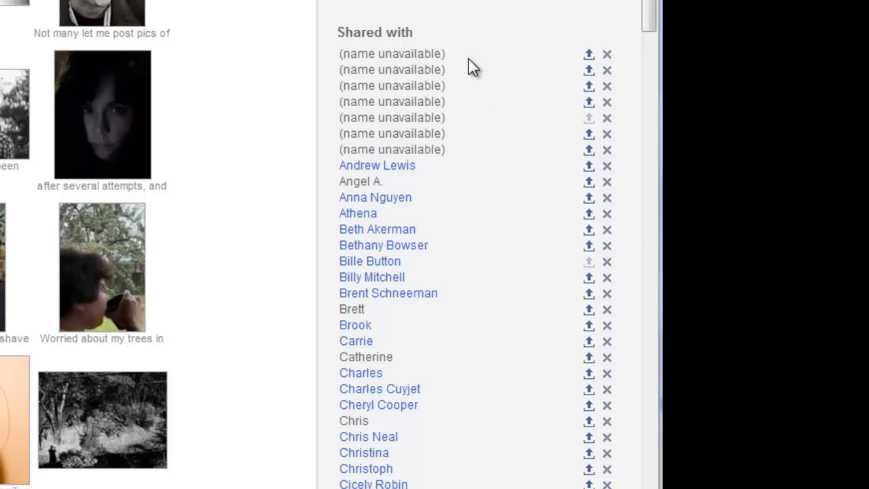
mouse_move(605, 55)
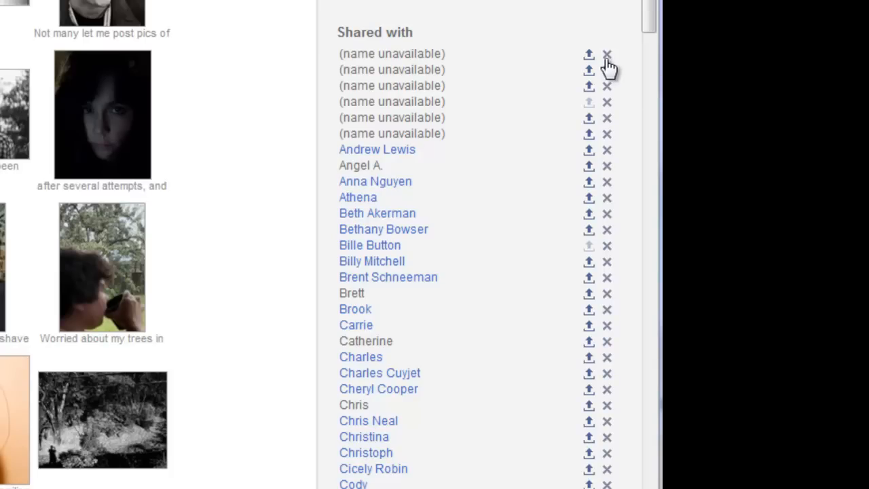
scroll(down, 3)
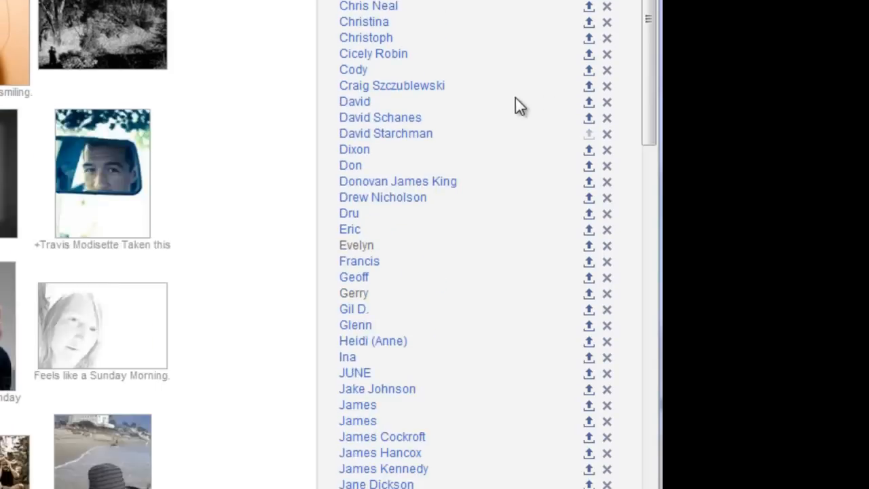
scroll(down, 3)
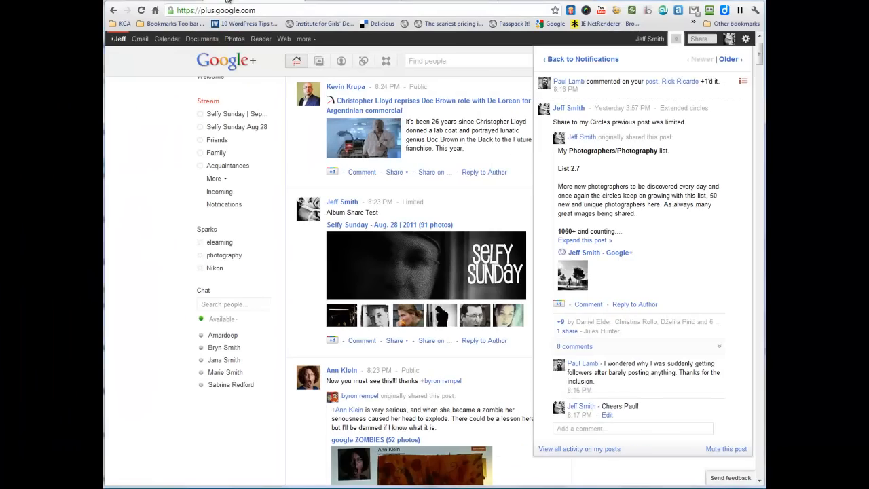
- Close notifications, go to your own profile posts and follow the Album Share Test post's Selfy Sunday link
click(582, 60)
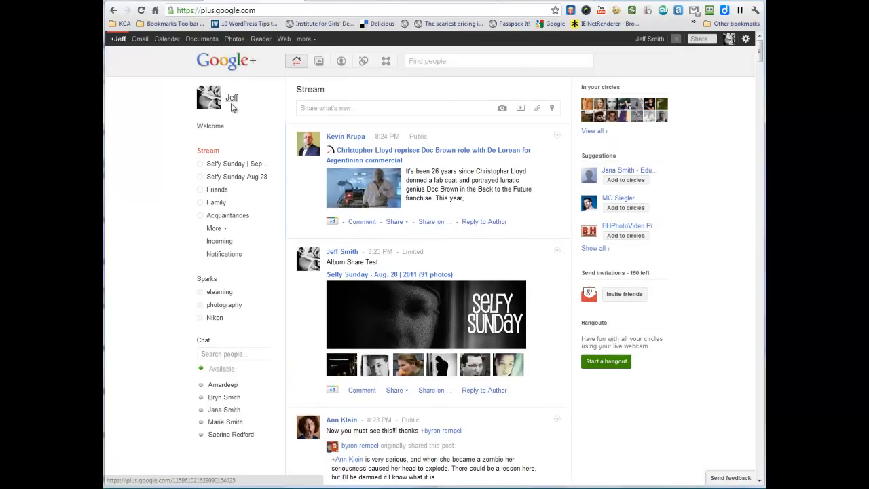
click(231, 98)
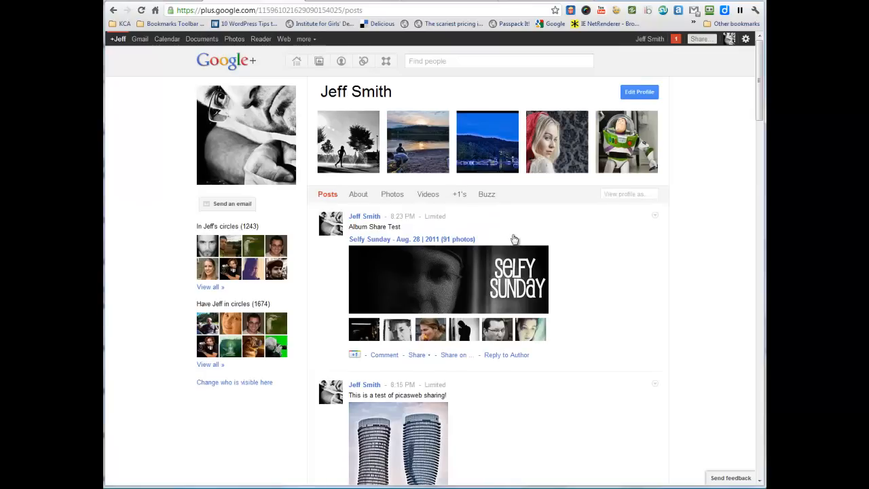
mouse_move(524, 350)
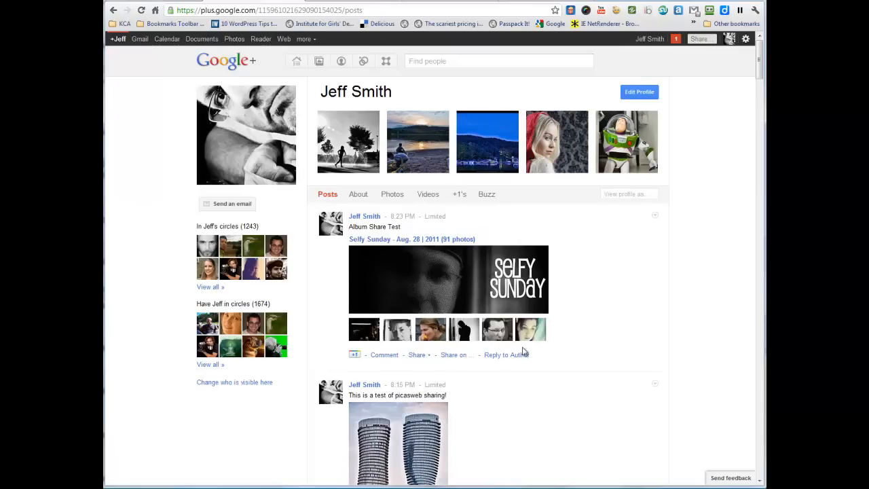
mouse_move(593, 291)
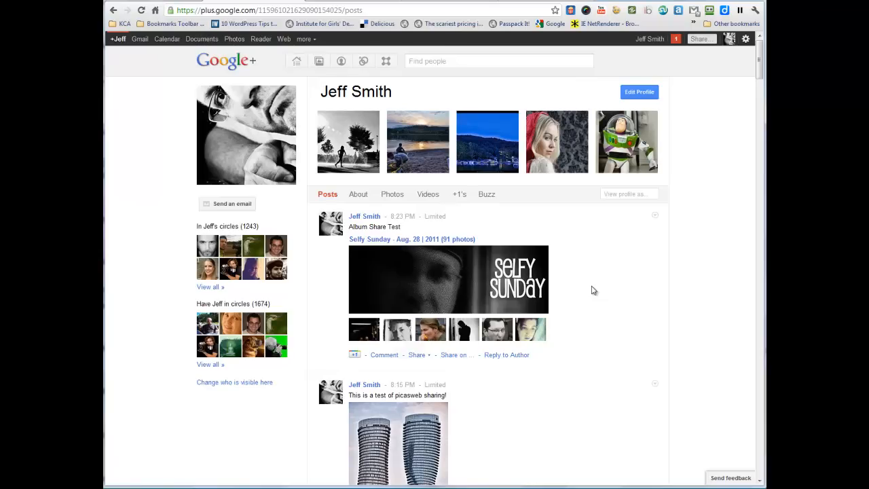
mouse_move(590, 279)
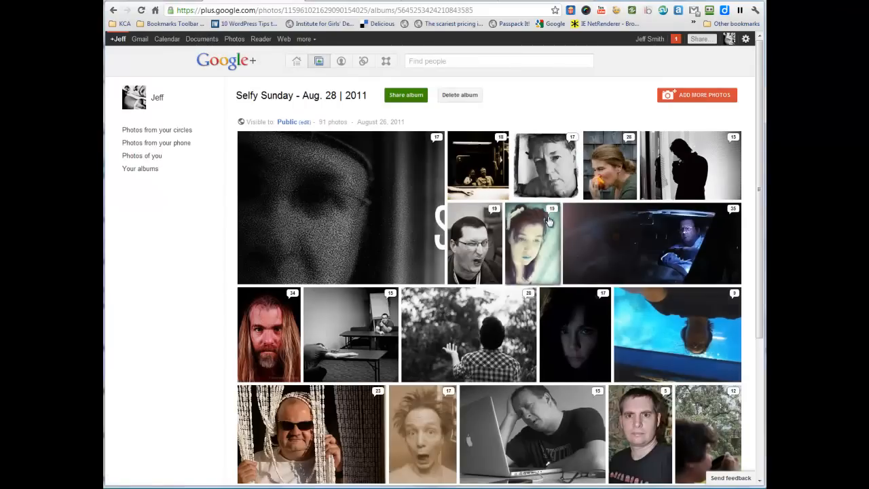
click(339, 206)
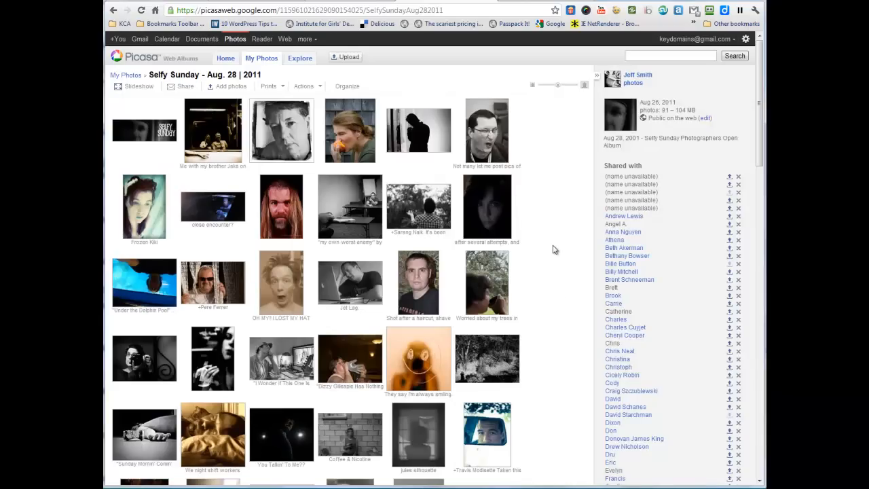
mouse_move(358, 75)
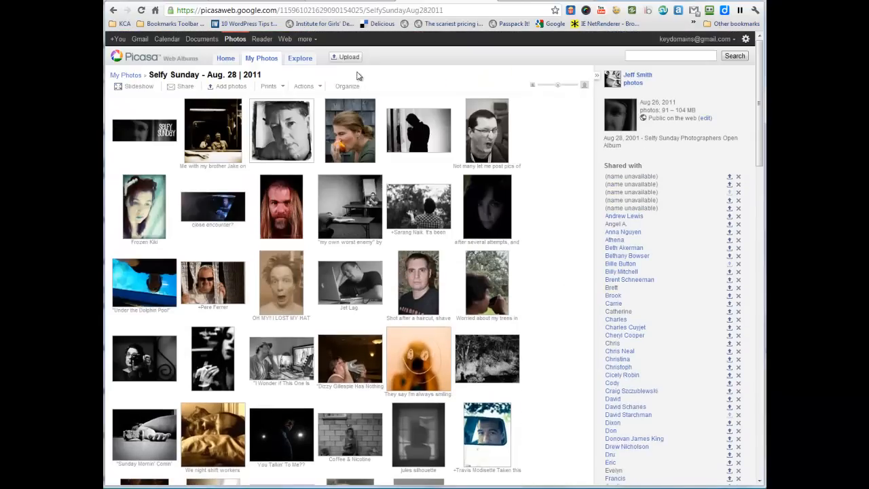
- Inspect the album's address in the URL bar and scroll through the Shared with list and back
right_click(305, 10)
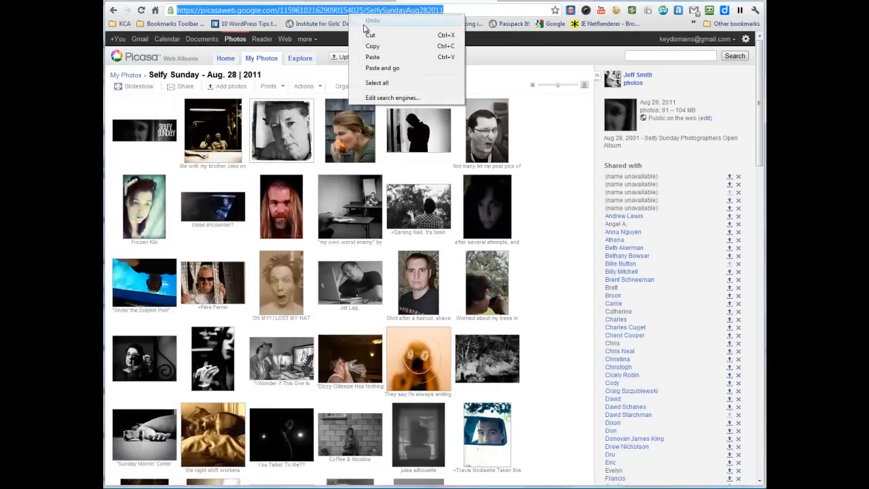
scroll(down, 3)
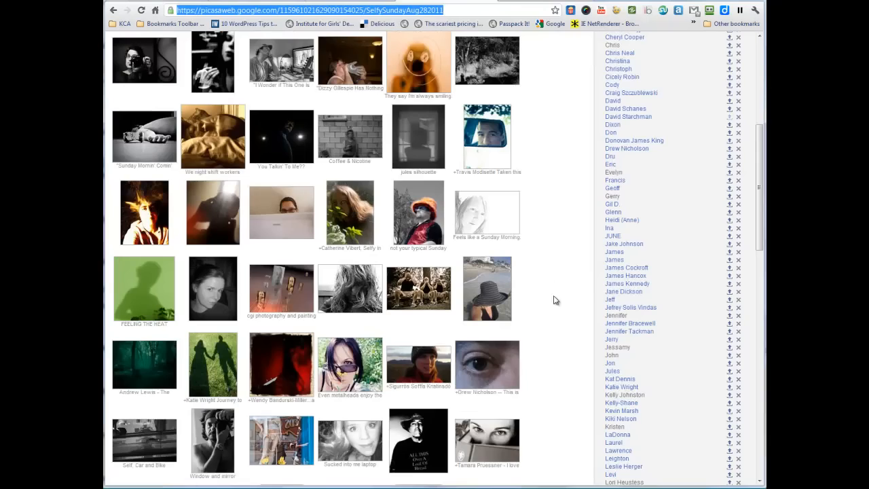
scroll(down, 3)
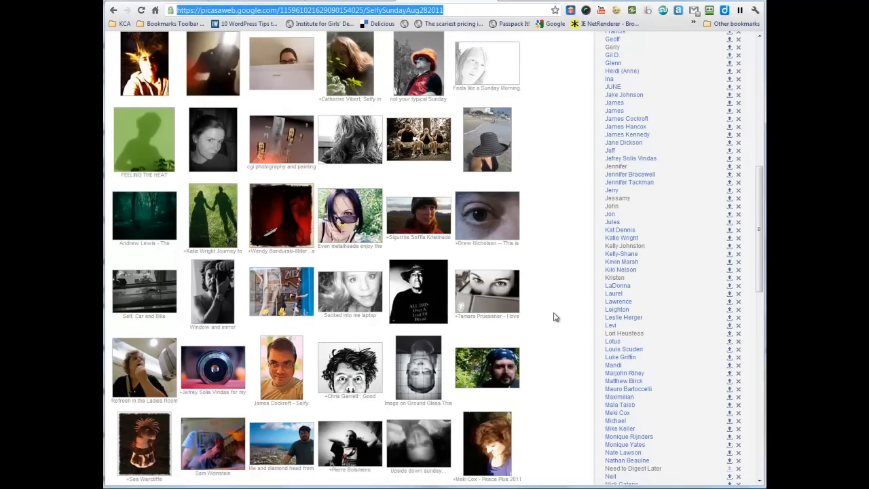
scroll(up, 3)
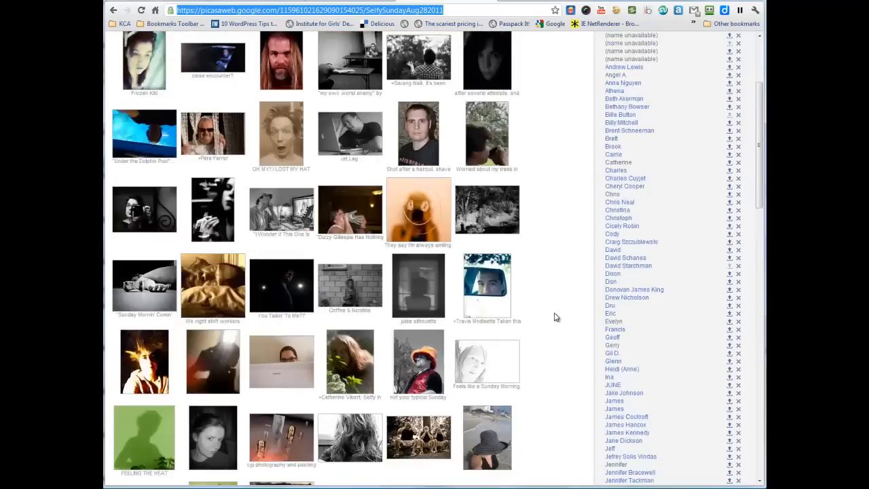
scroll(up, 3)
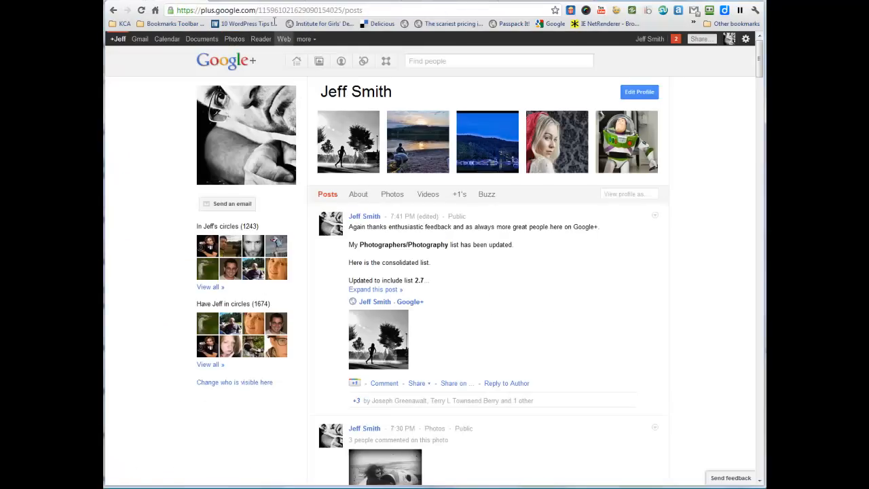
- Open the Selfy Sunday - Aug. 28 | 2011 album's 91 photos from the Google+ profile
click(347, 141)
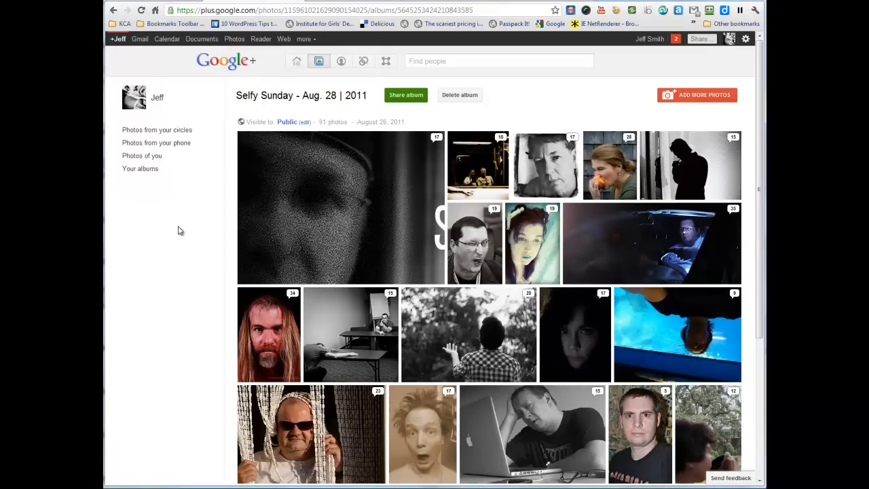
mouse_move(546, 166)
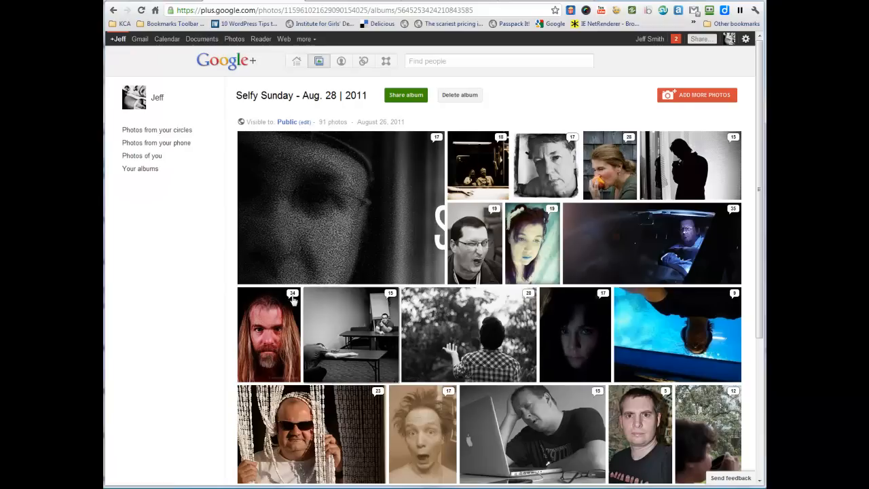
mouse_move(320, 156)
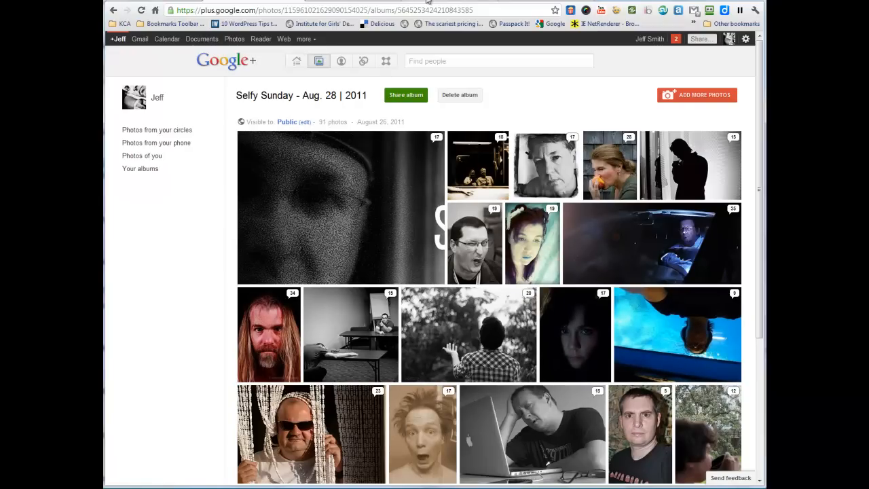
- Share the album with Need to Digest Later, message giving the album link and 'Upload there.'
click(405, 95)
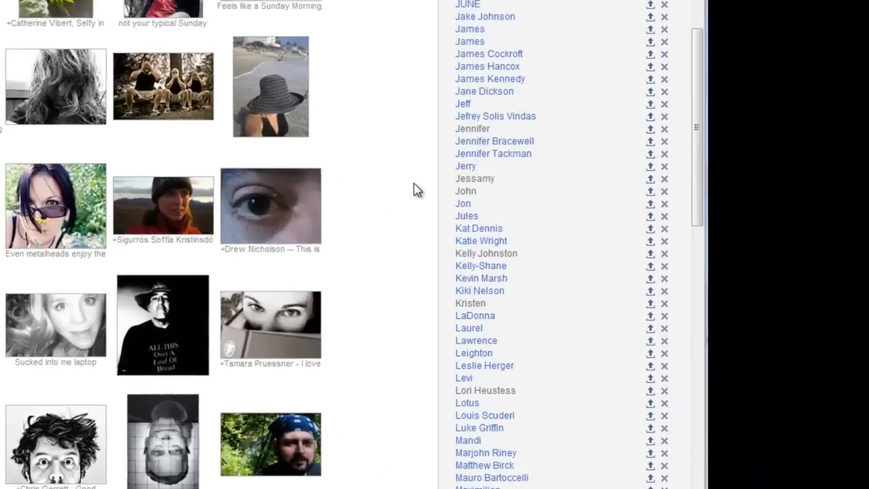
scroll(down, 3)
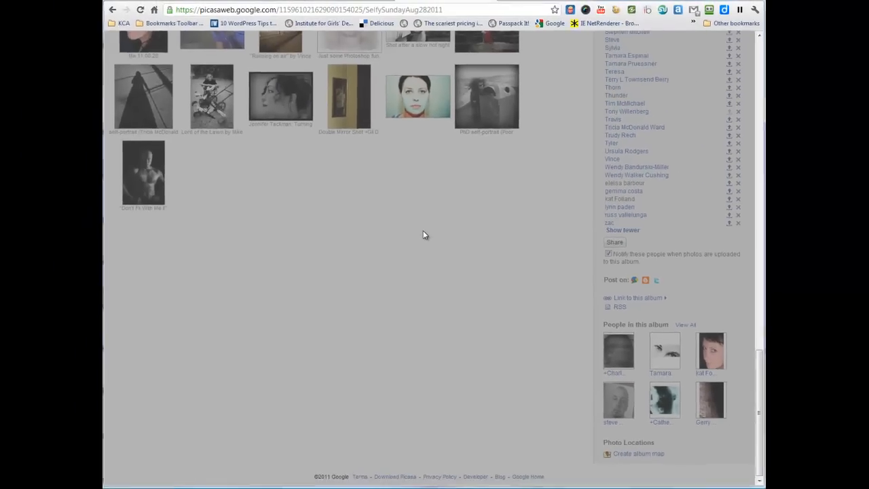
click(614, 242)
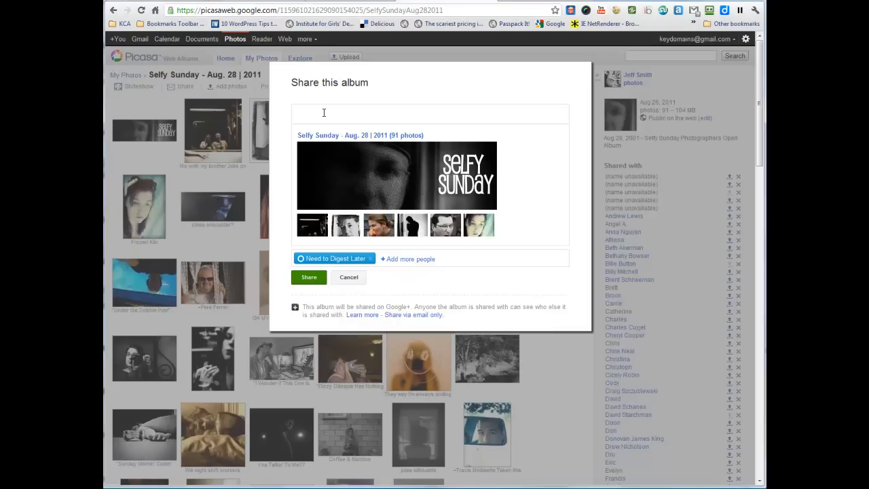
text(This is the Album link:)
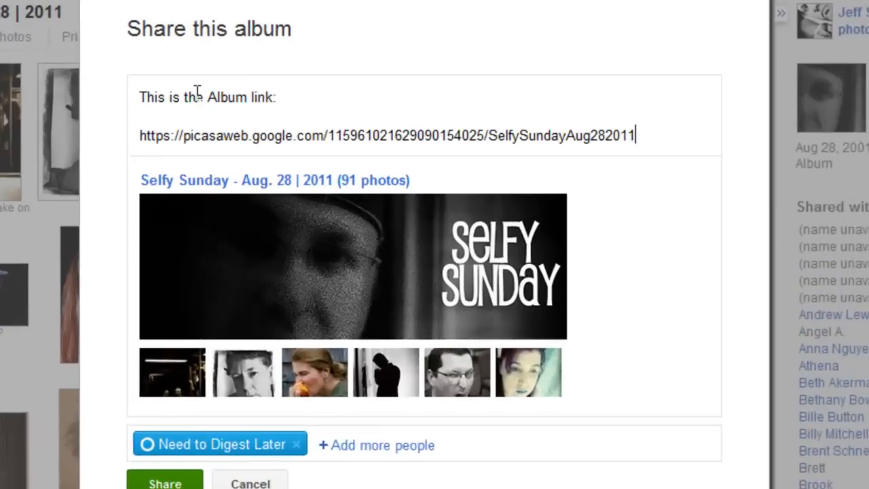
text(Upload hthere)
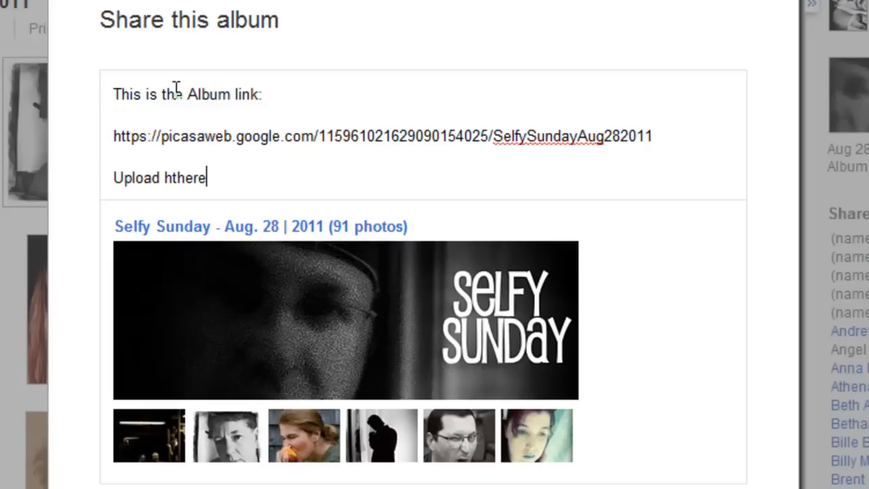
key(Backspace)
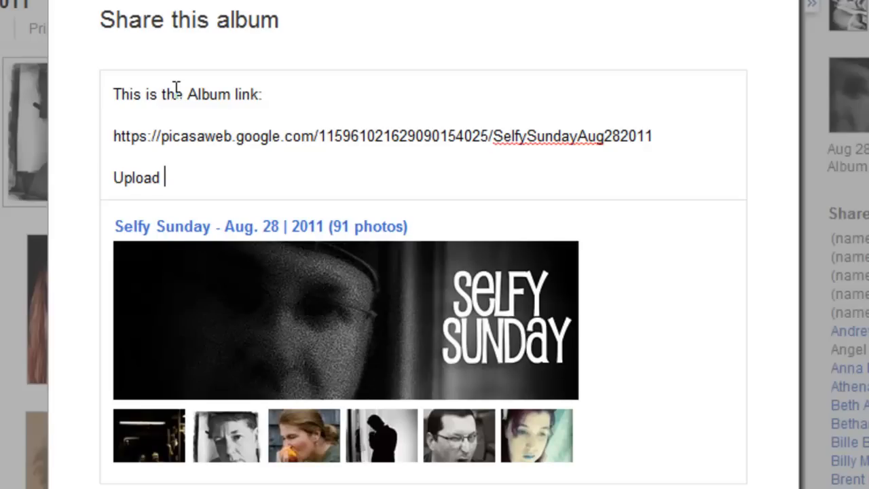
text(there.)
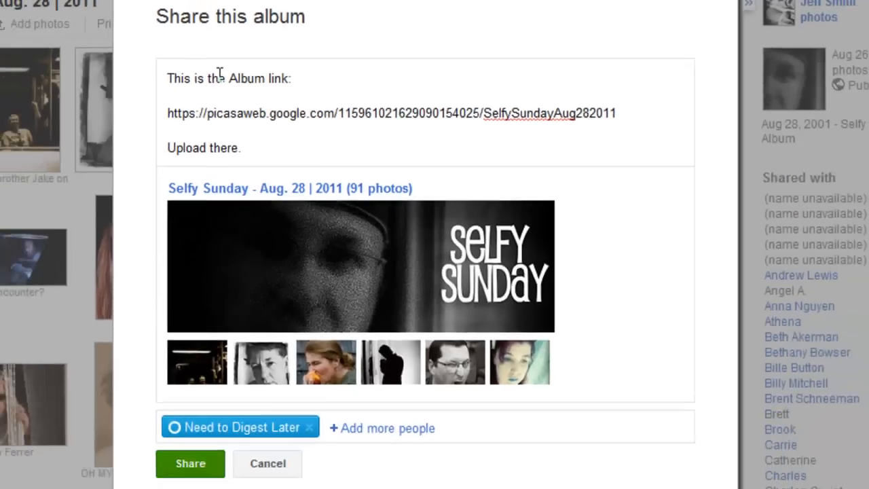
click(190, 463)
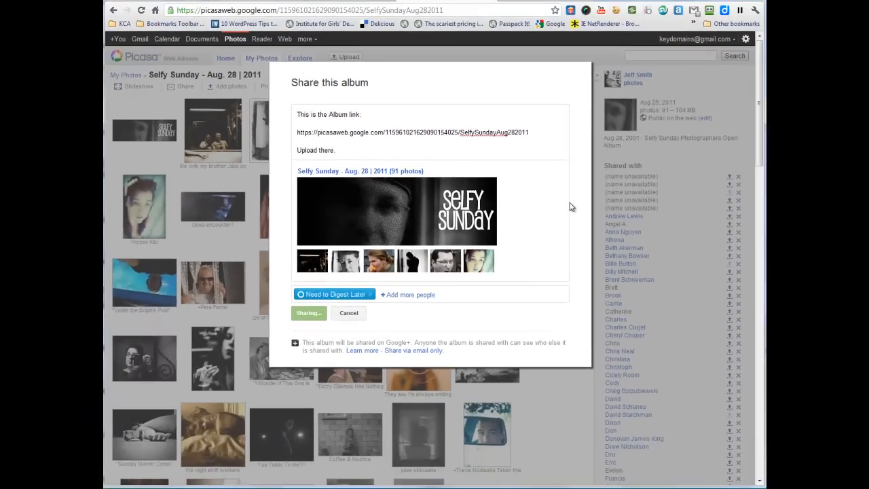
click(348, 312)
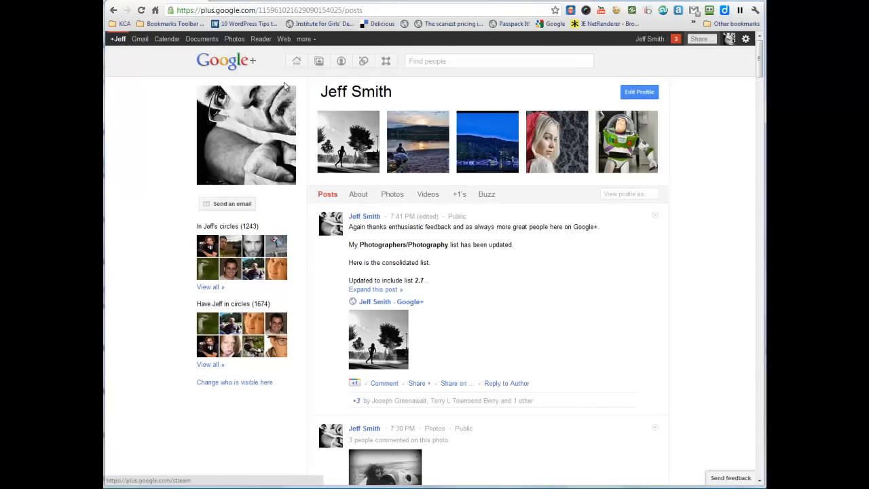
- Go to the Google+ home stream and scroll down its posts
click(296, 61)
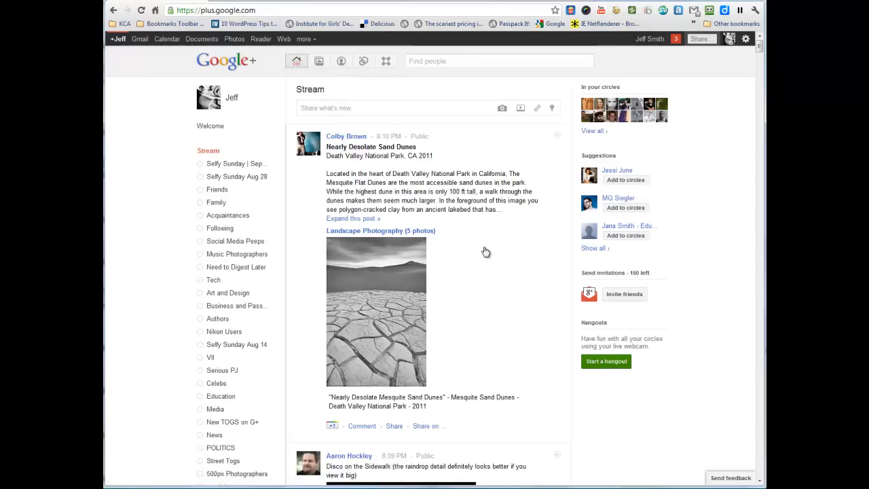
scroll(down, 3)
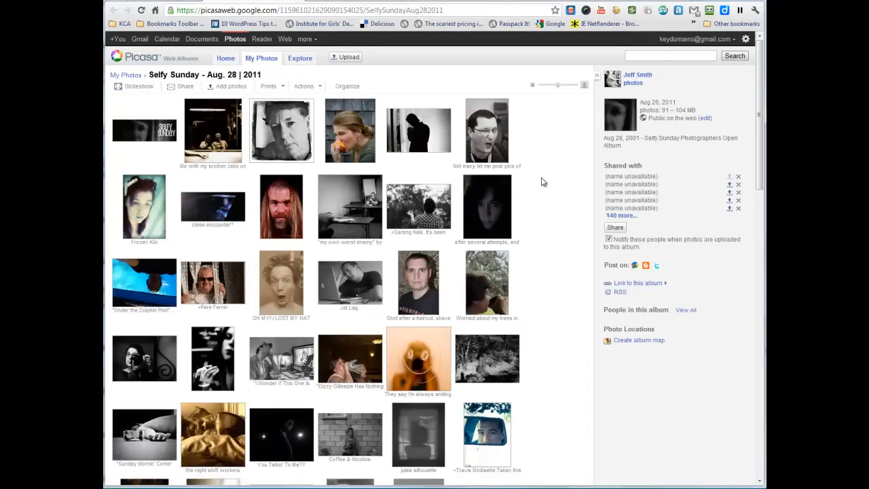
- Expand '140 more' under Shared with and scroll the list checking upload permission icons
click(620, 215)
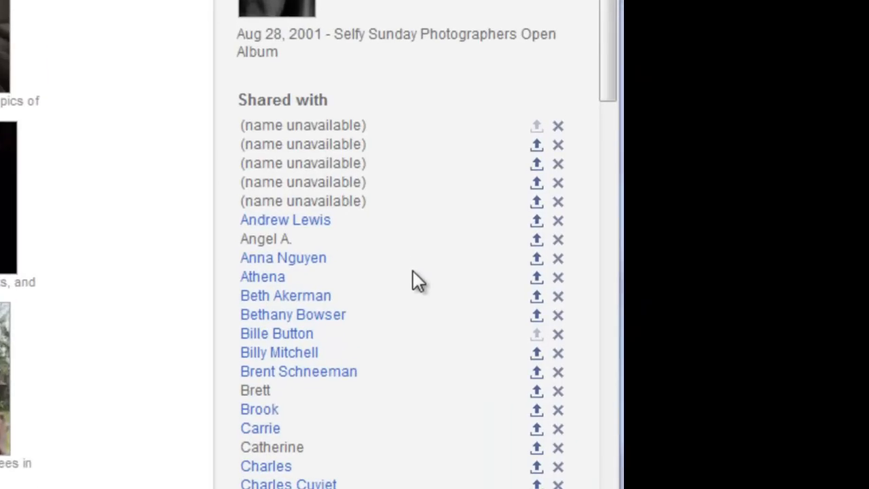
scroll(down, 3)
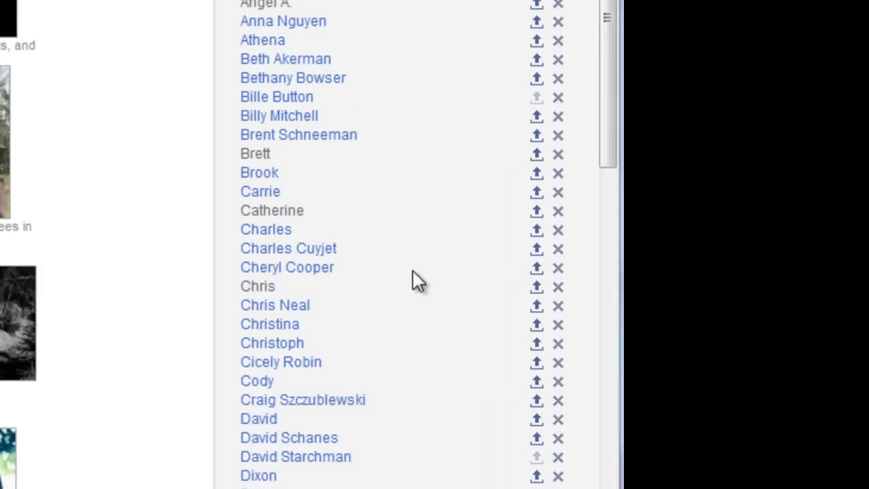
mouse_move(432, 269)
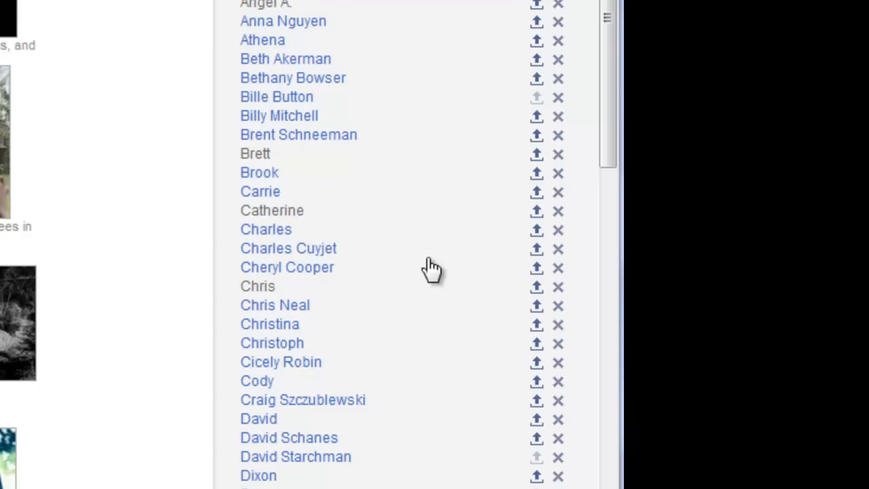
scroll(up, 3)
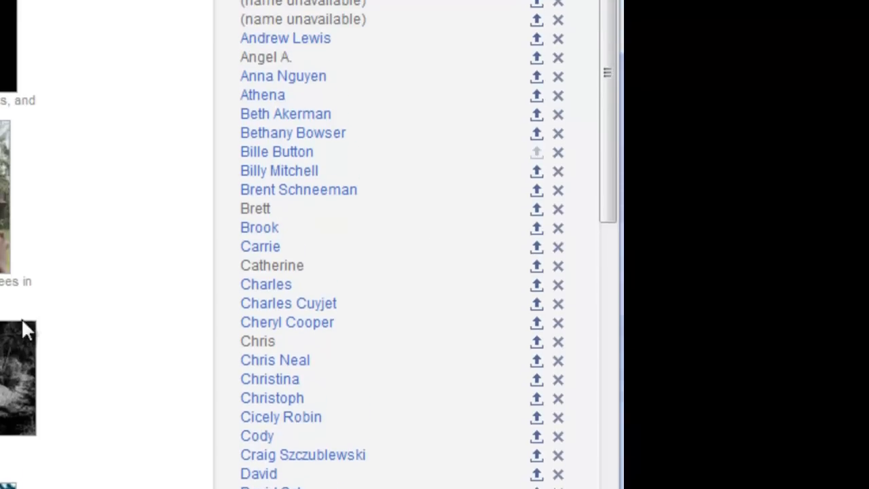
scroll(up, 3)
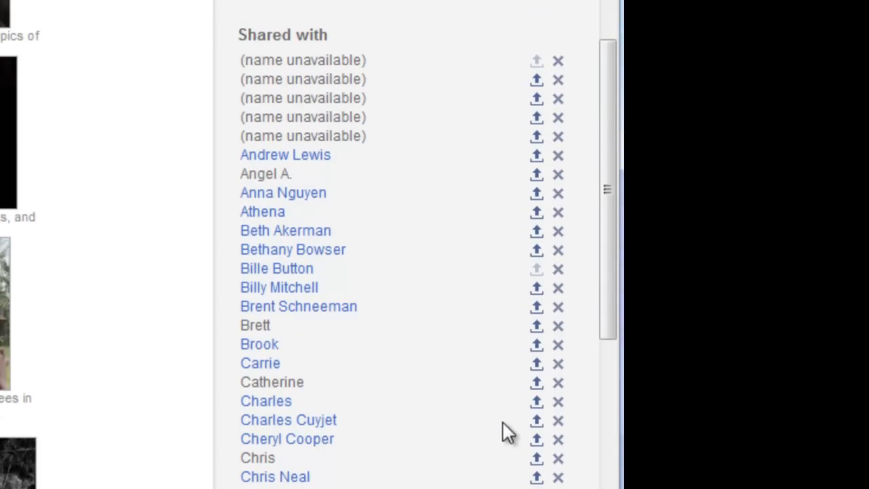
mouse_move(536, 269)
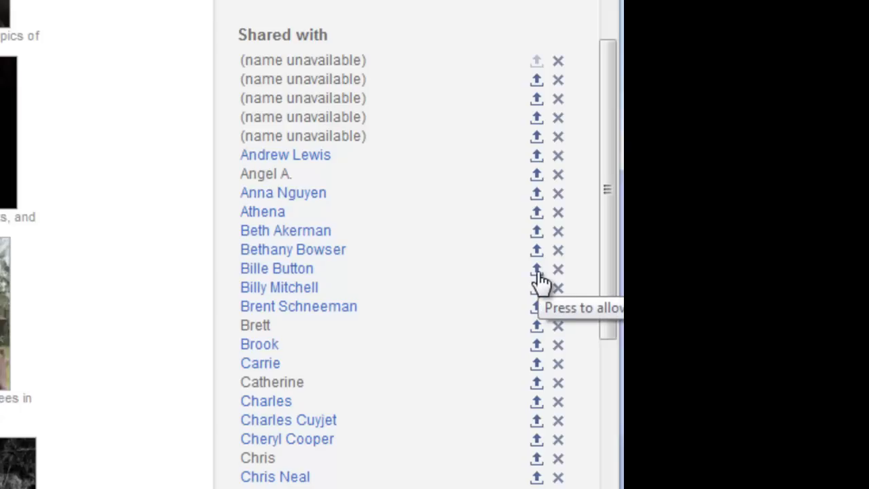
scroll(down, 3)
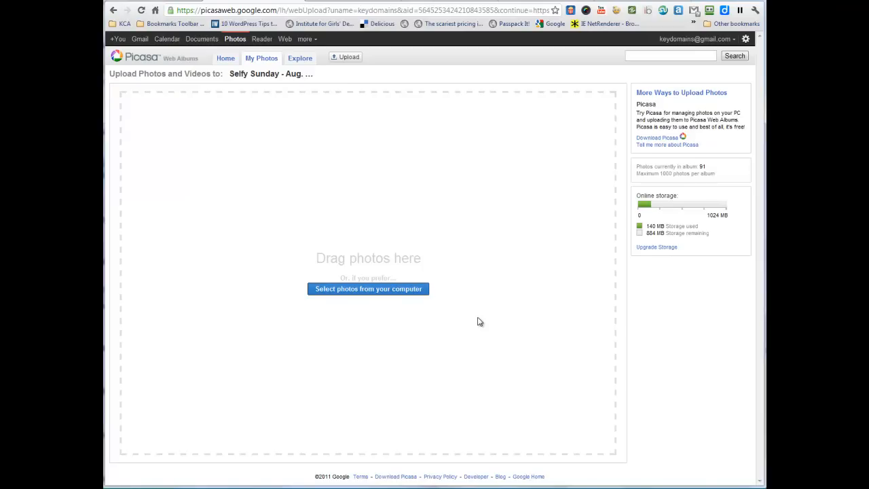
mouse_move(432, 356)
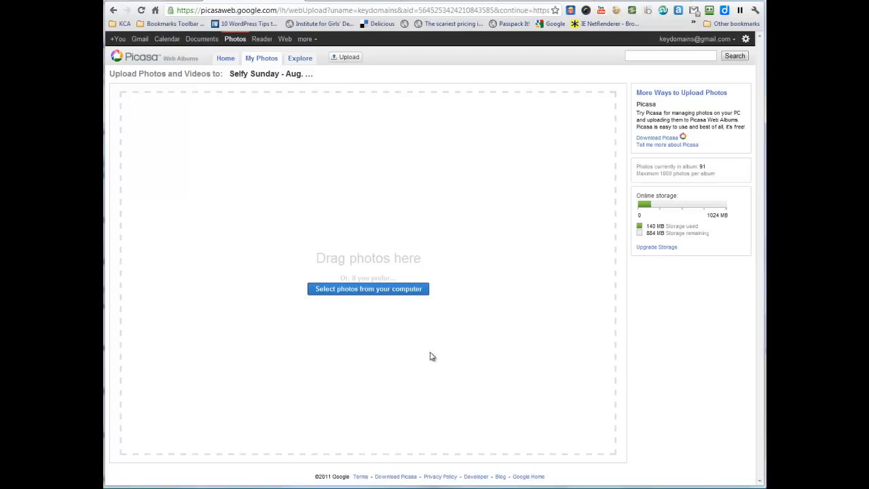
mouse_move(313, 97)
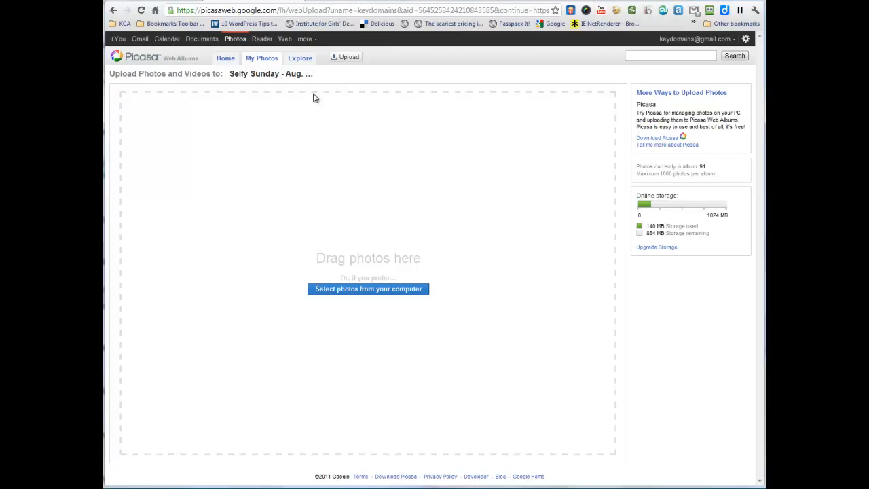
mouse_move(321, 148)
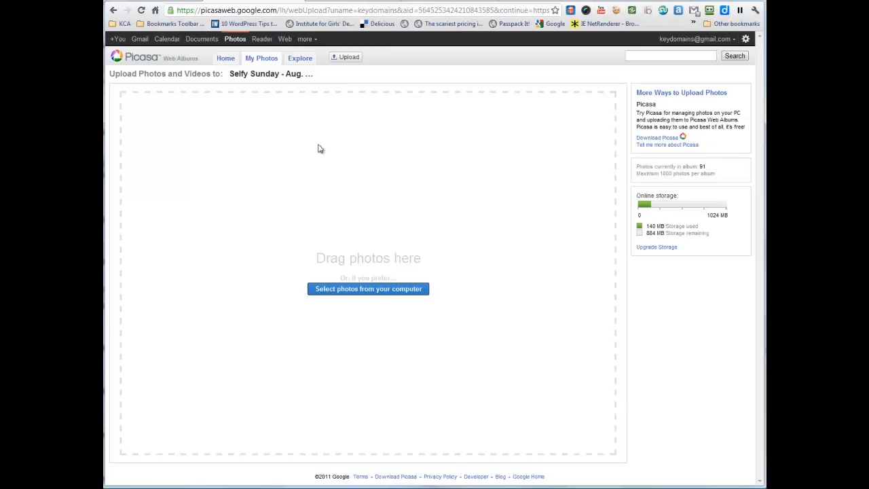
mouse_move(396, 207)
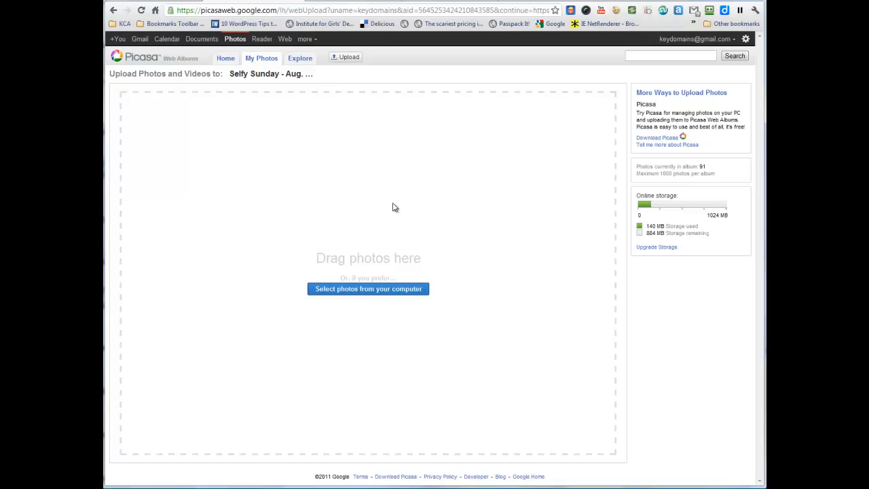
mouse_move(480, 261)
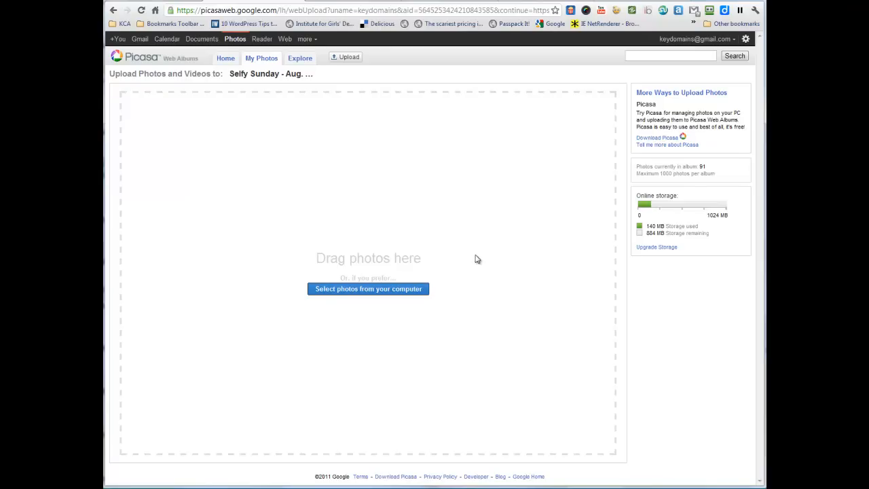
mouse_move(380, 216)
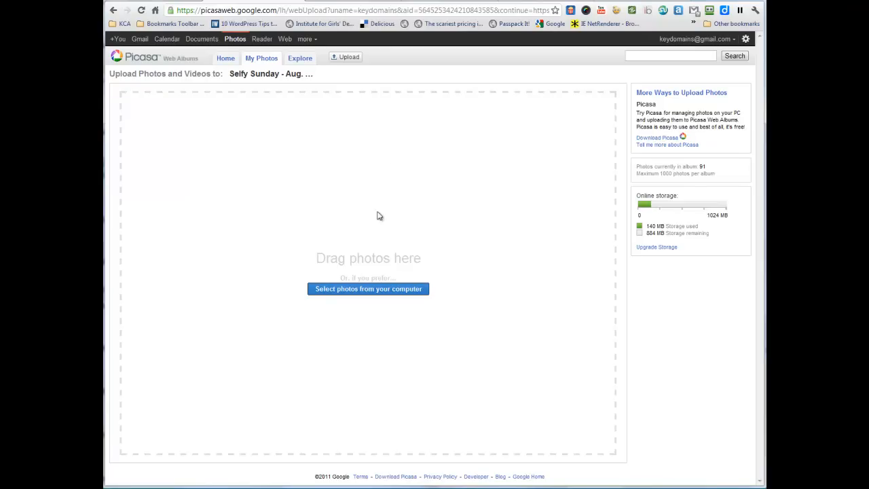
mouse_move(563, 6)
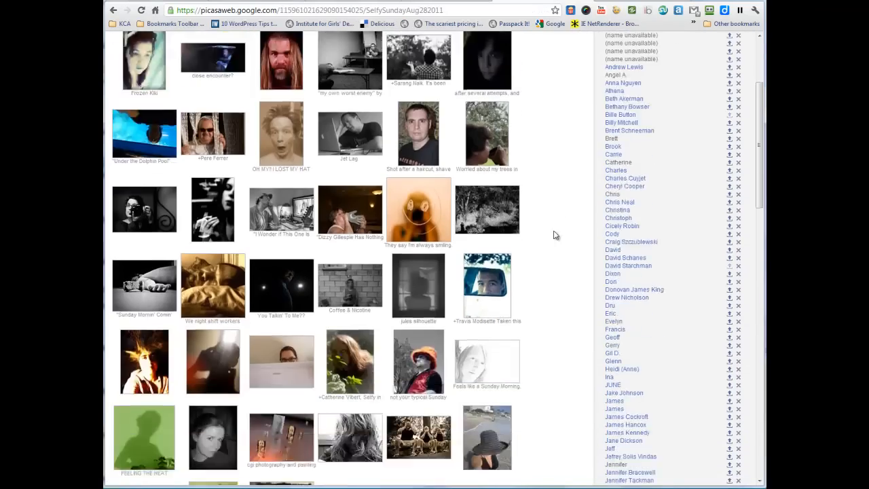
- In the Google+ stream, find the 'Upload there' post and open its Selfy Sunday album link
scroll(down, 3)
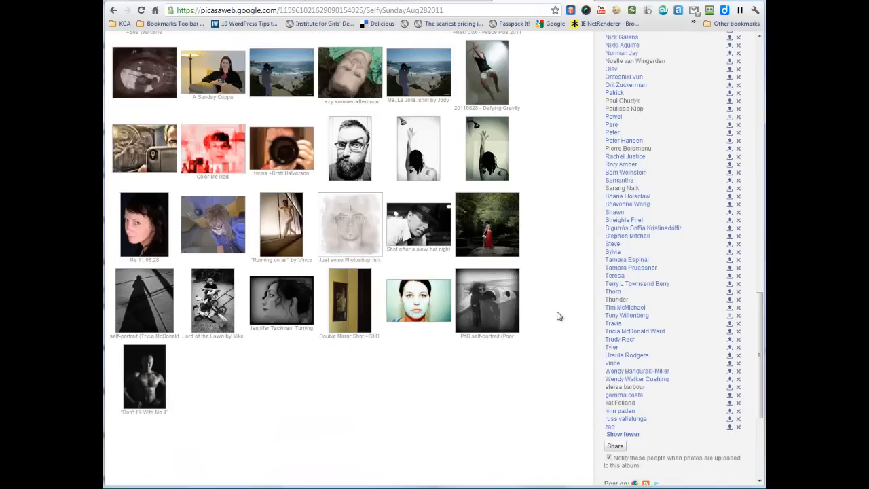
scroll(up, 3)
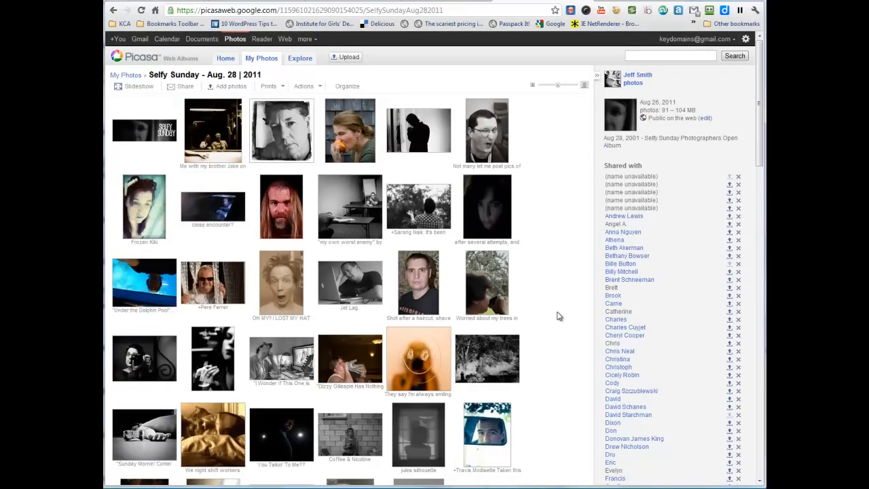
mouse_move(554, 192)
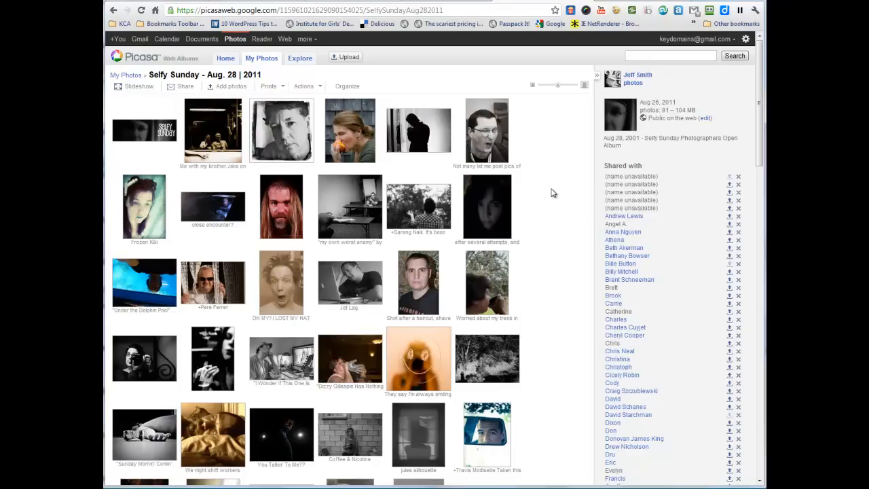
mouse_move(554, 188)
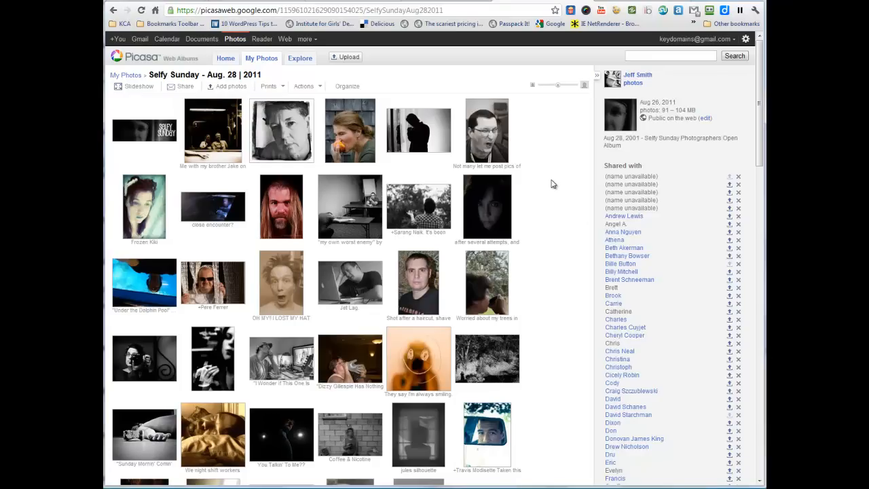
mouse_move(578, 228)
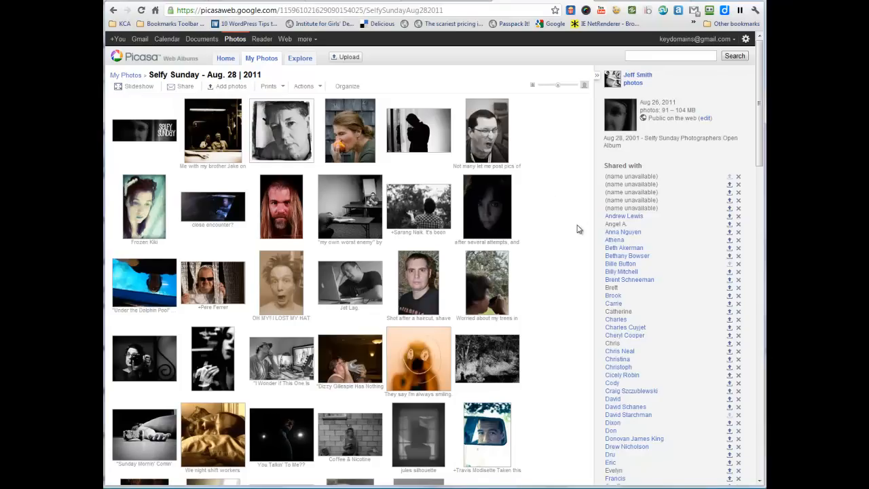
mouse_move(556, 225)
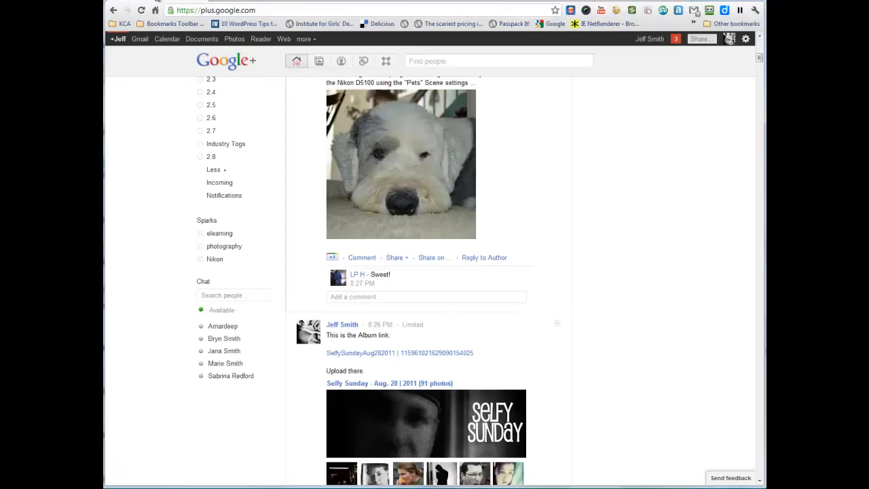
scroll(down, 3)
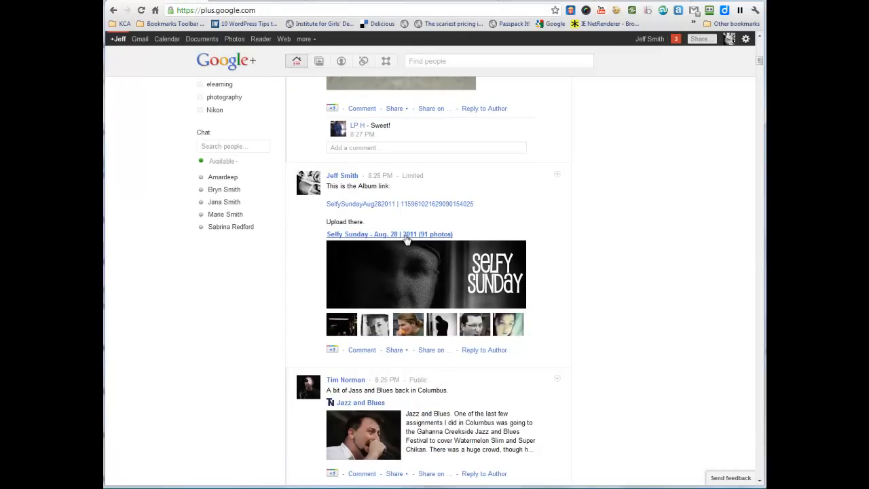
click(389, 234)
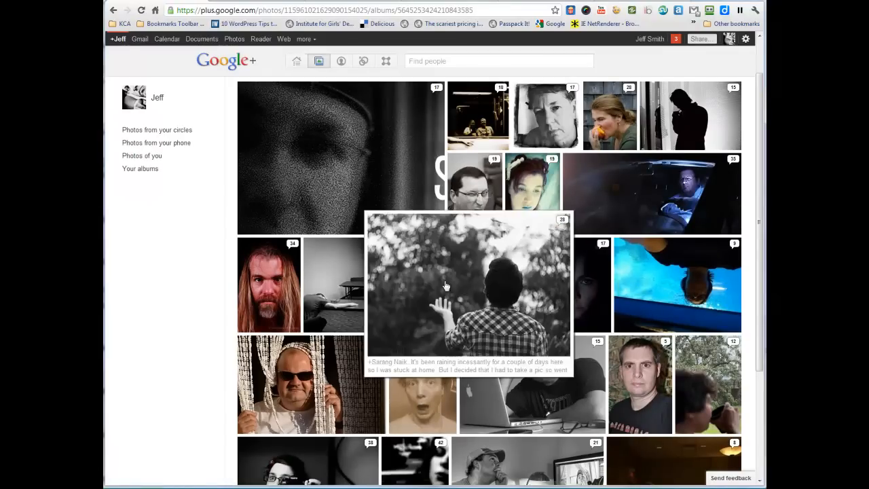
scroll(down, 3)
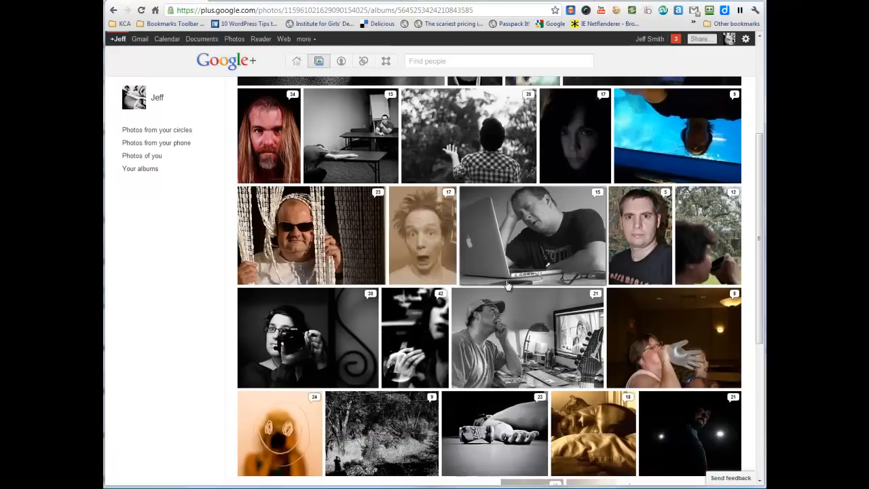
scroll(down, 3)
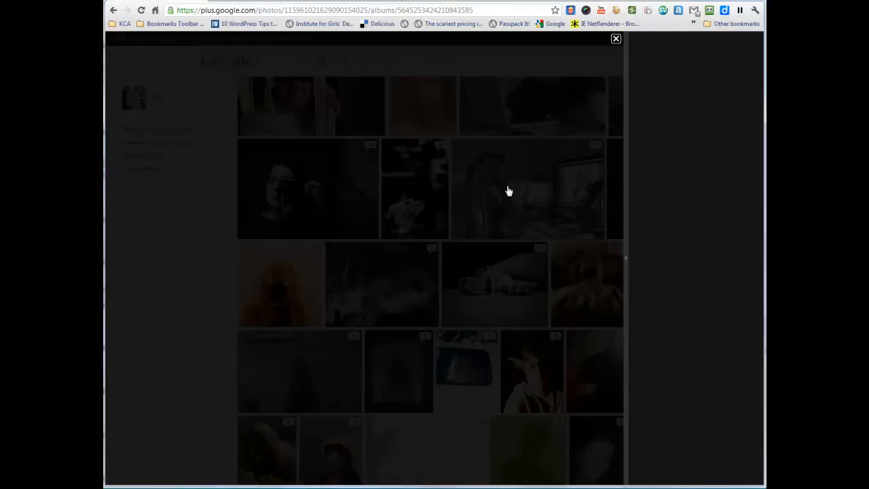
click(528, 189)
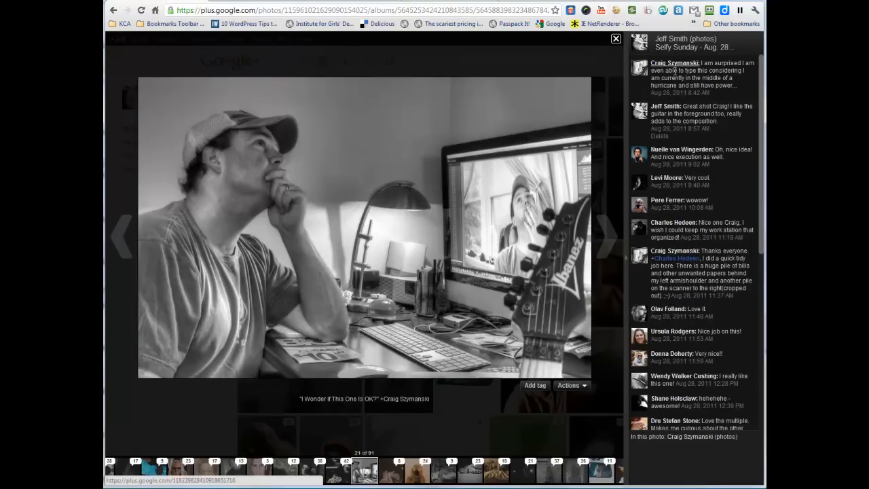
mouse_move(495, 391)
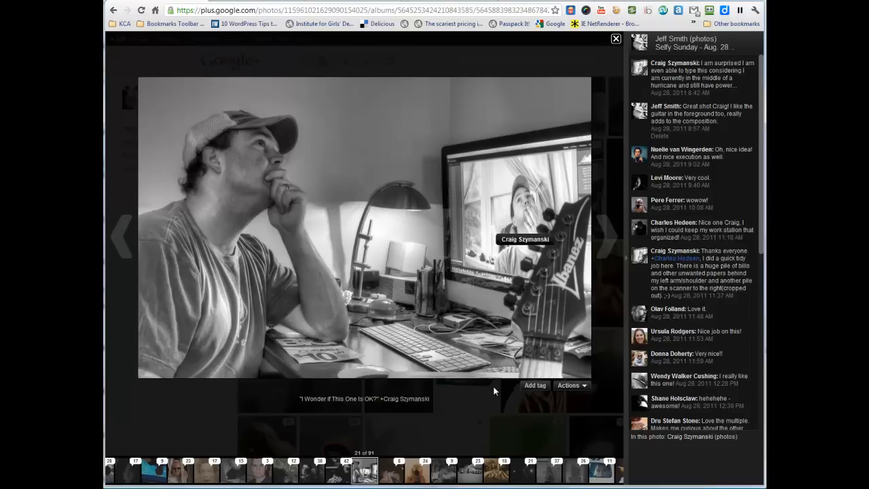
mouse_move(616, 49)
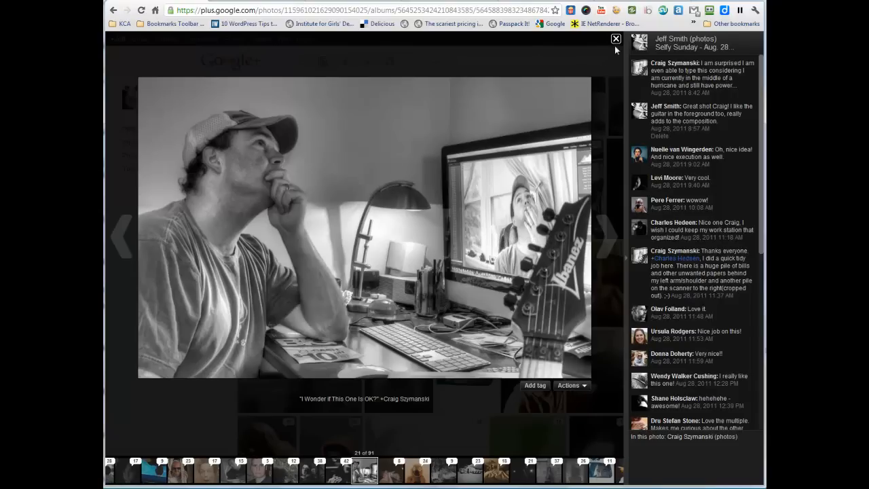
click(615, 38)
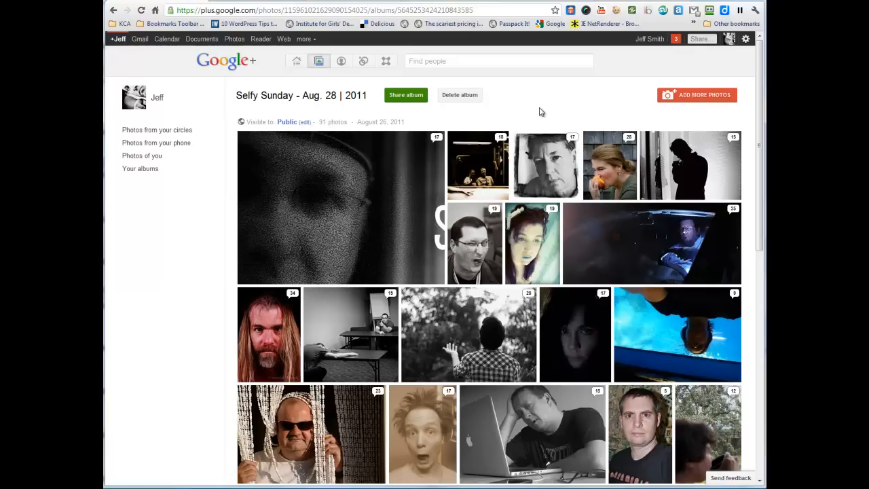
mouse_move(533, 243)
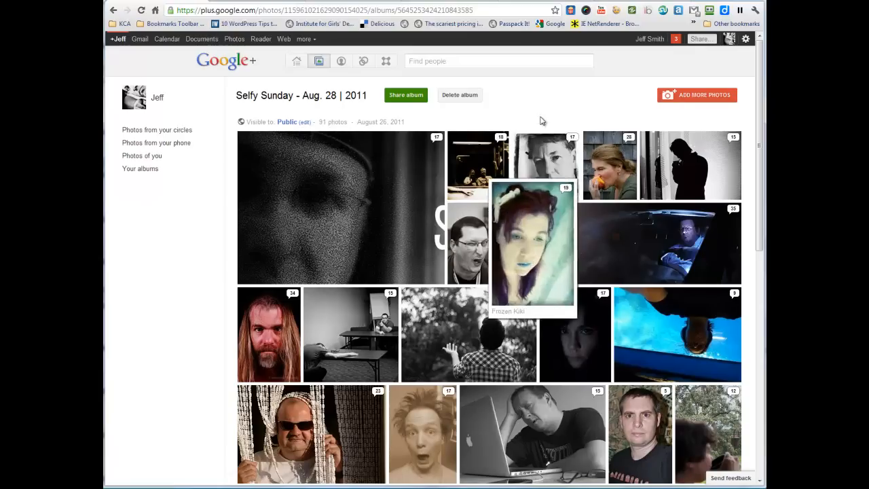
mouse_move(540, 110)
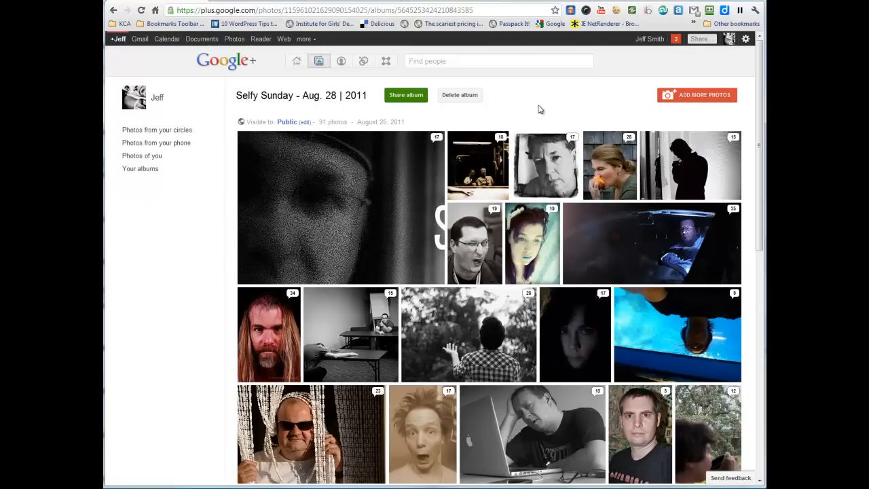
scroll(down, 3)
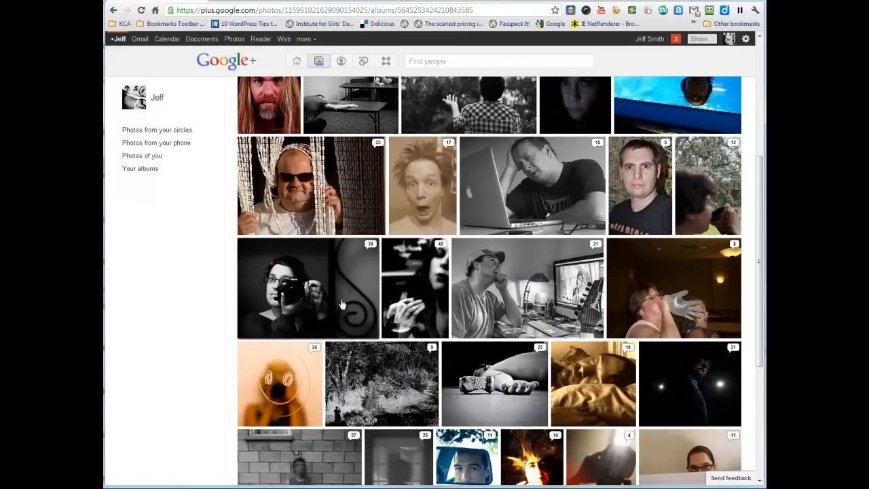
scroll(down, 3)
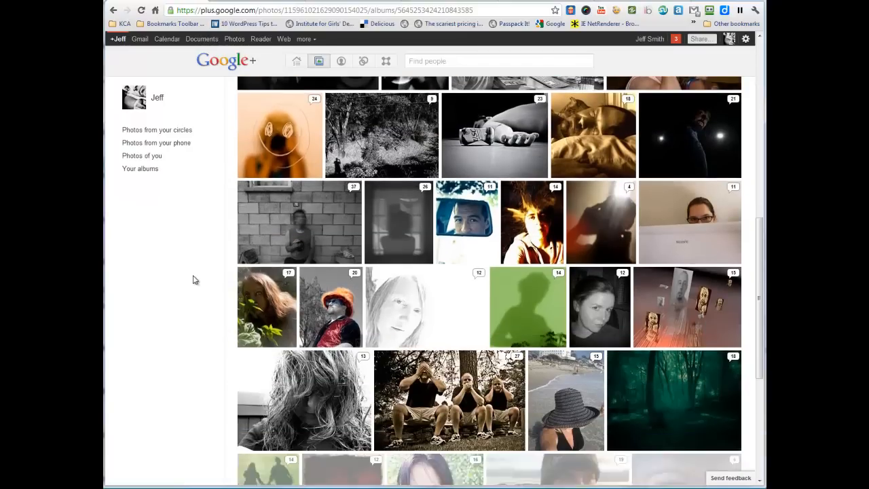
scroll(down, 3)
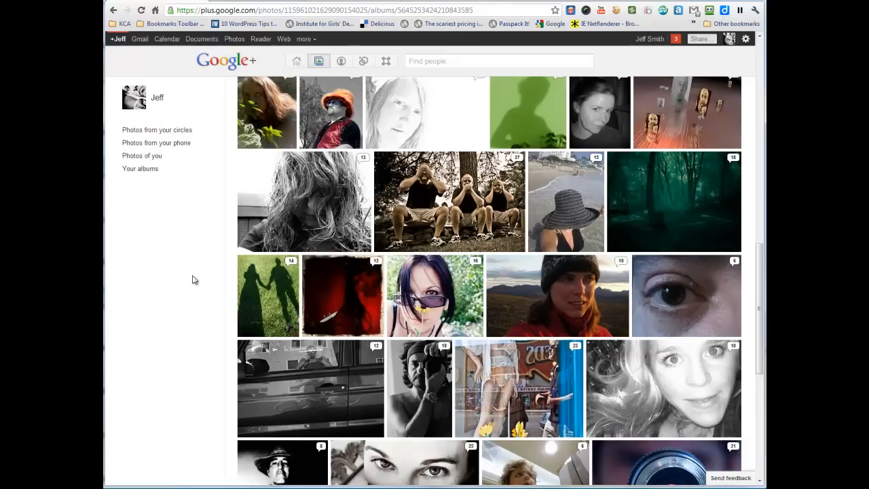
scroll(down, 3)
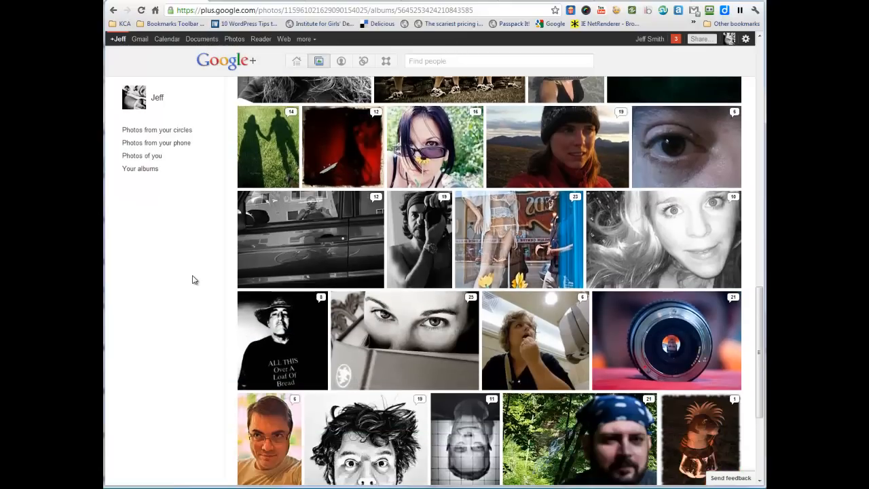
scroll(up, 3)
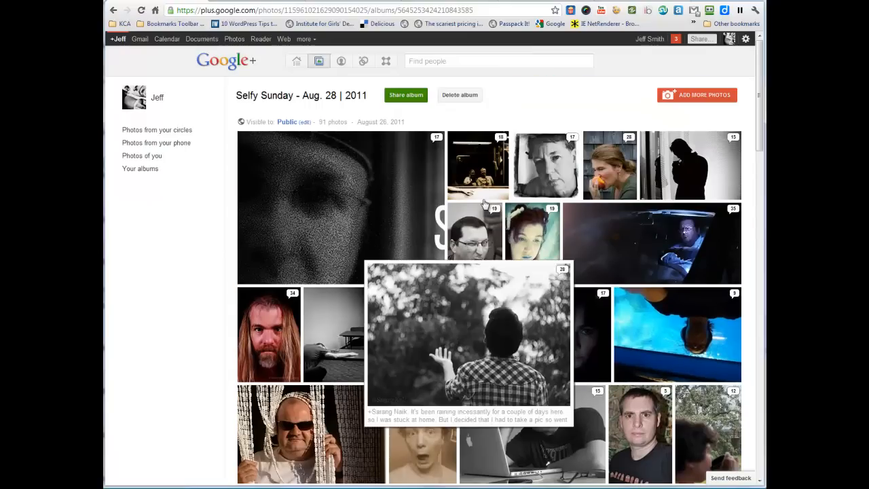
mouse_move(543, 92)
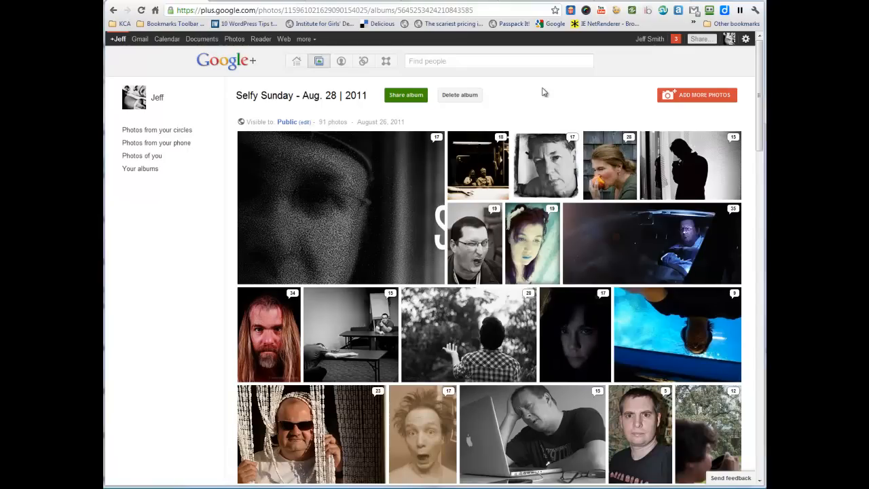
click(500, 60)
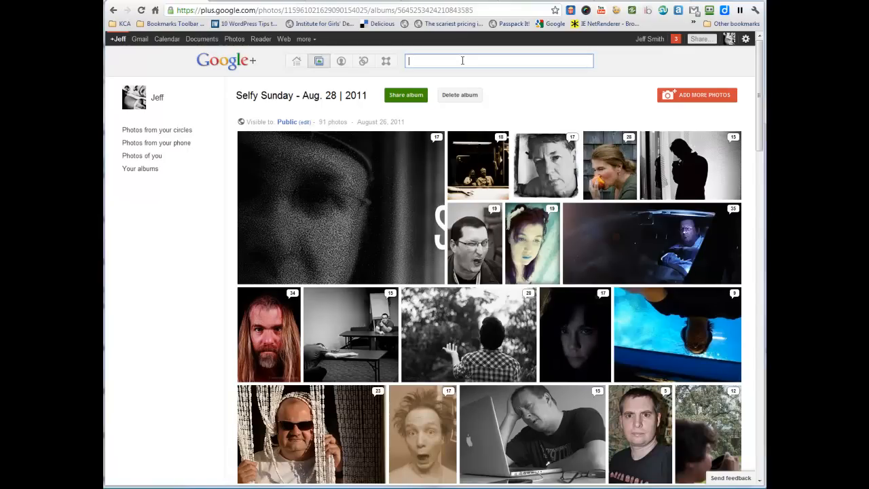
- Enter 'Jeff Smith' in the Google+ Find people box without running the search
text(Jeff Smith)
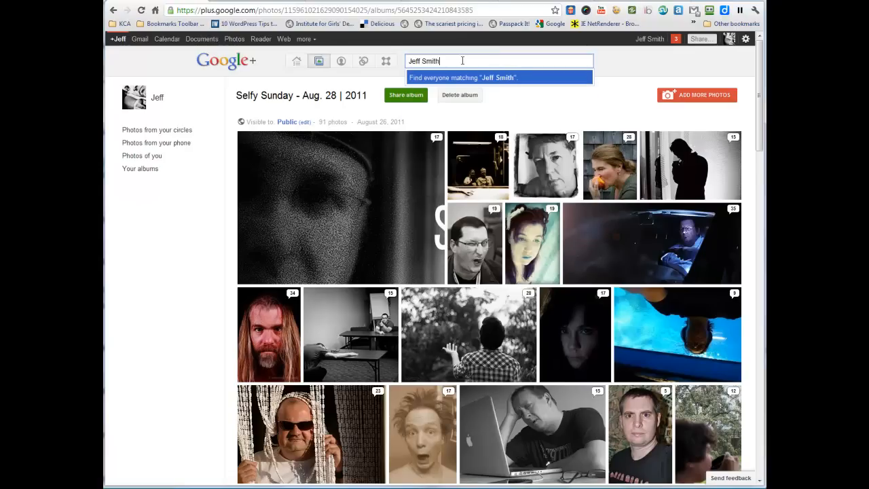
mouse_move(492, 80)
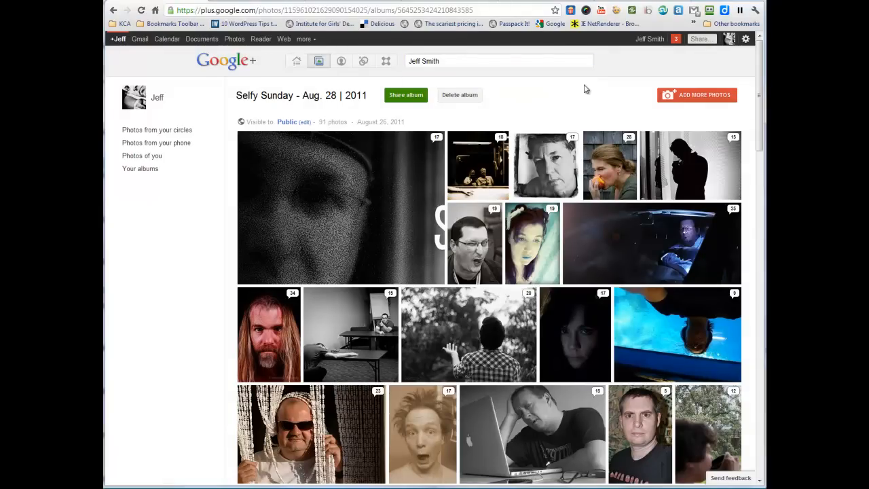
mouse_move(678, 60)
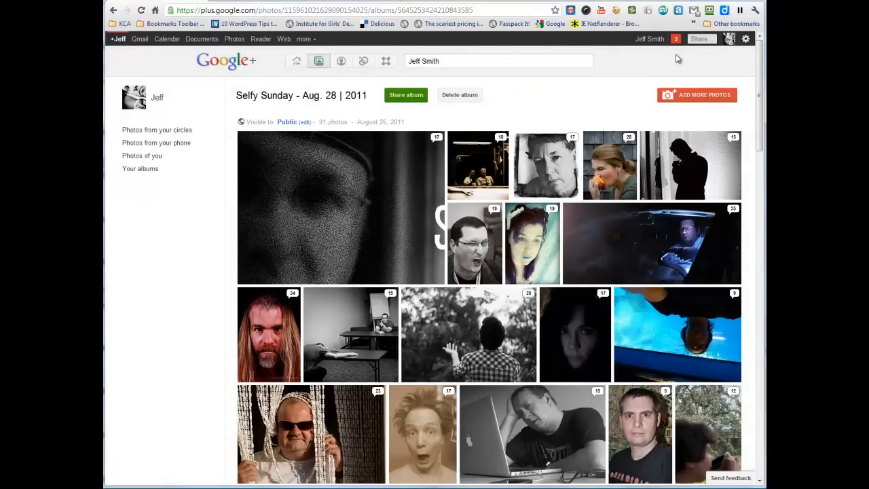
mouse_move(533, 84)
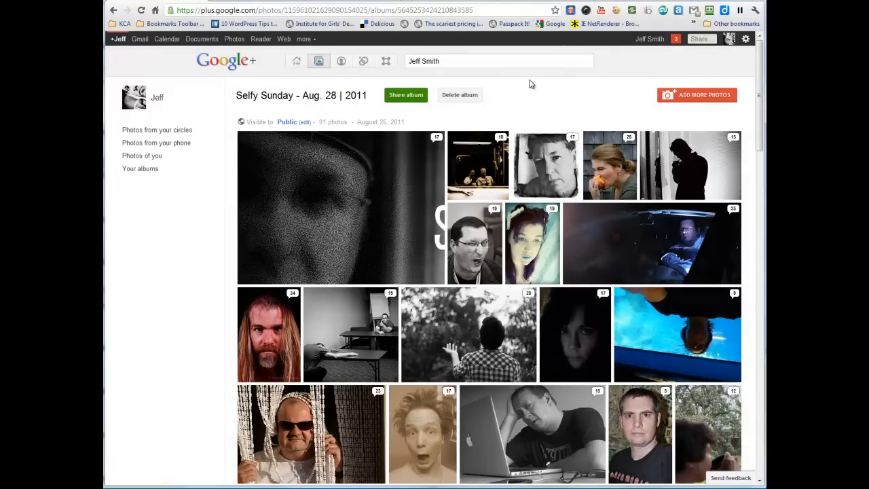